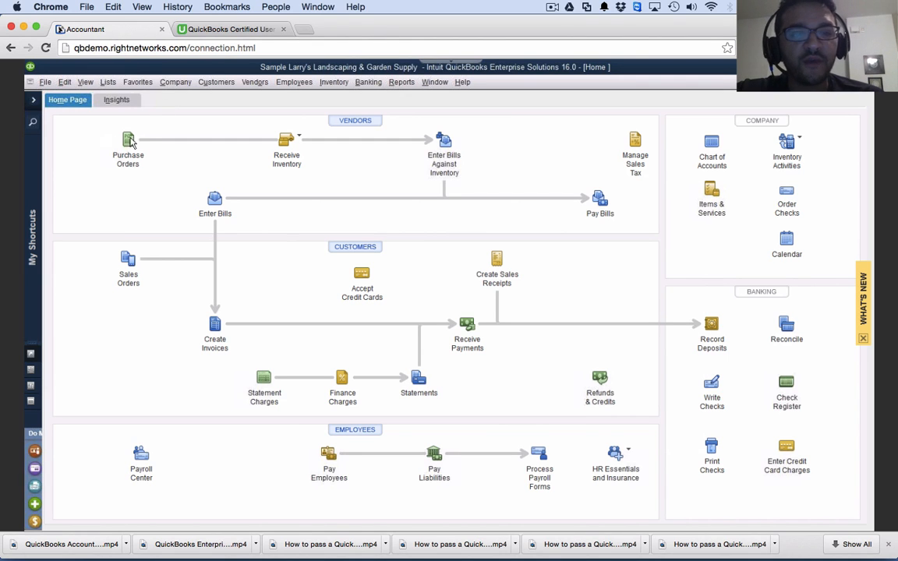
pyautogui.moveTo(127, 140)
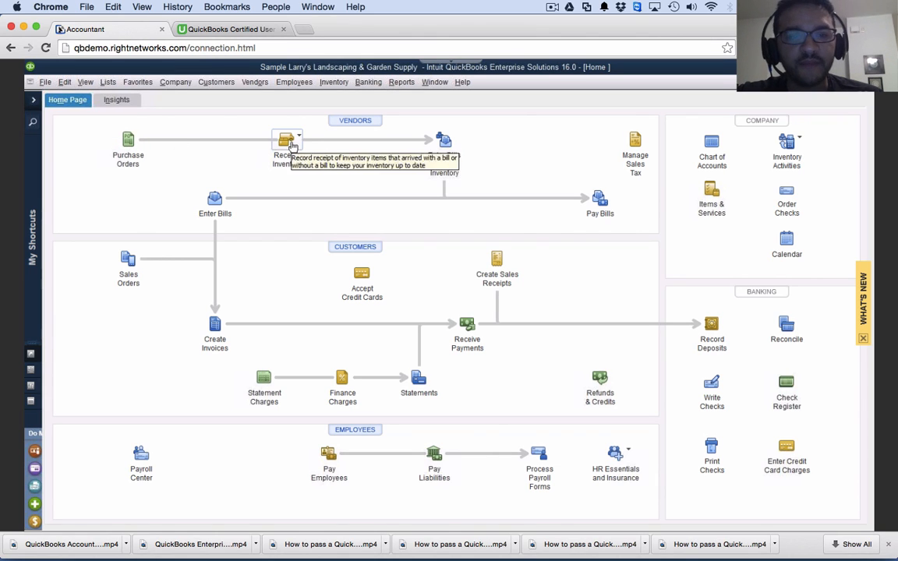
# Start a new purchase order for vendor Computer Services by DJ
pyautogui.click(299, 138)
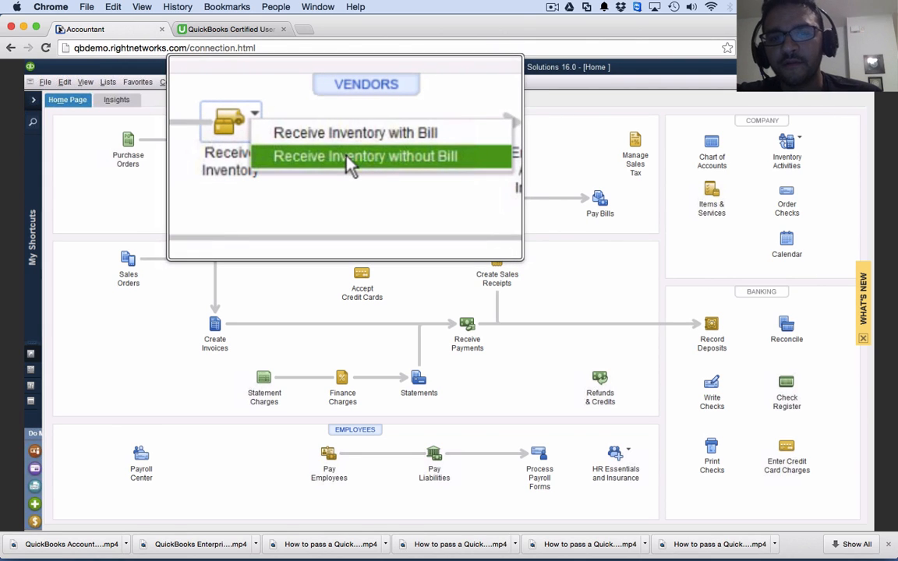
pyautogui.moveTo(339, 152)
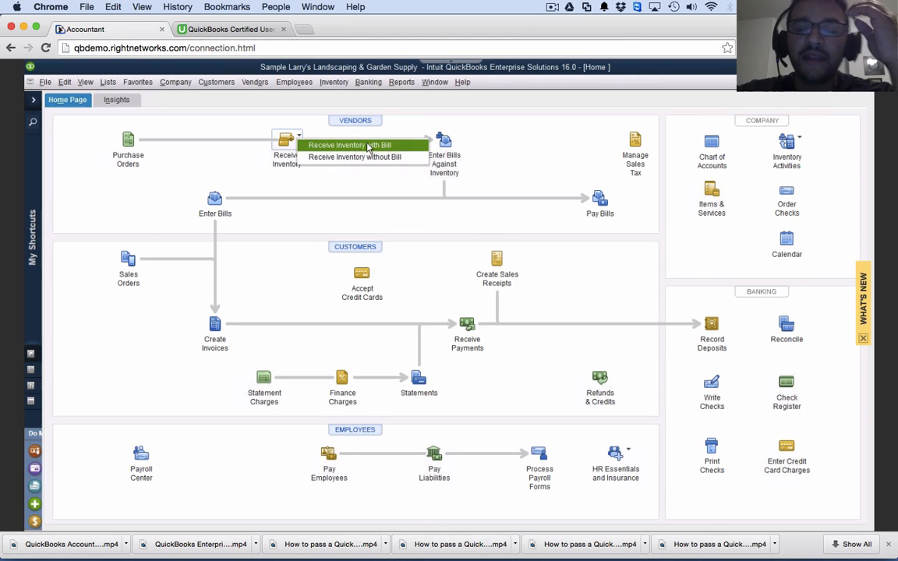
pyautogui.moveTo(374, 157)
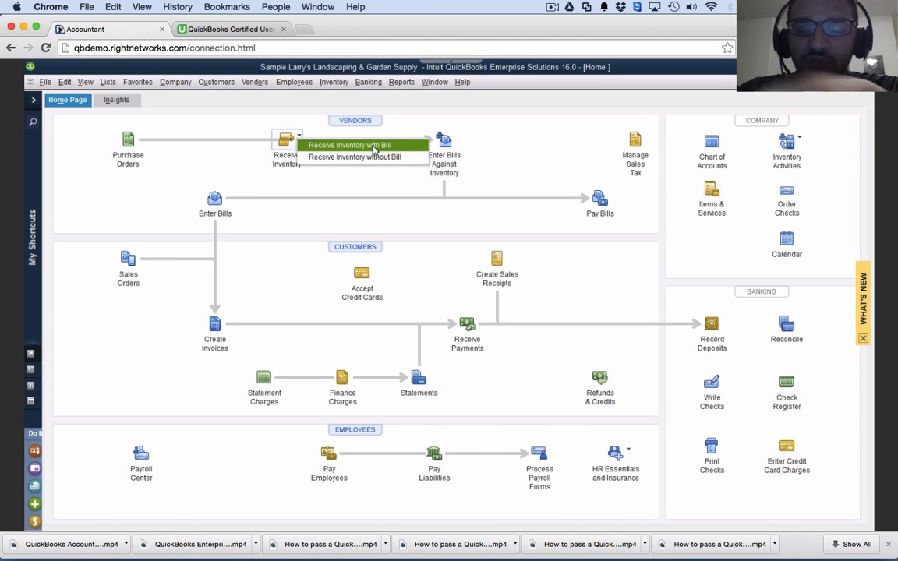
pyautogui.moveTo(355, 157)
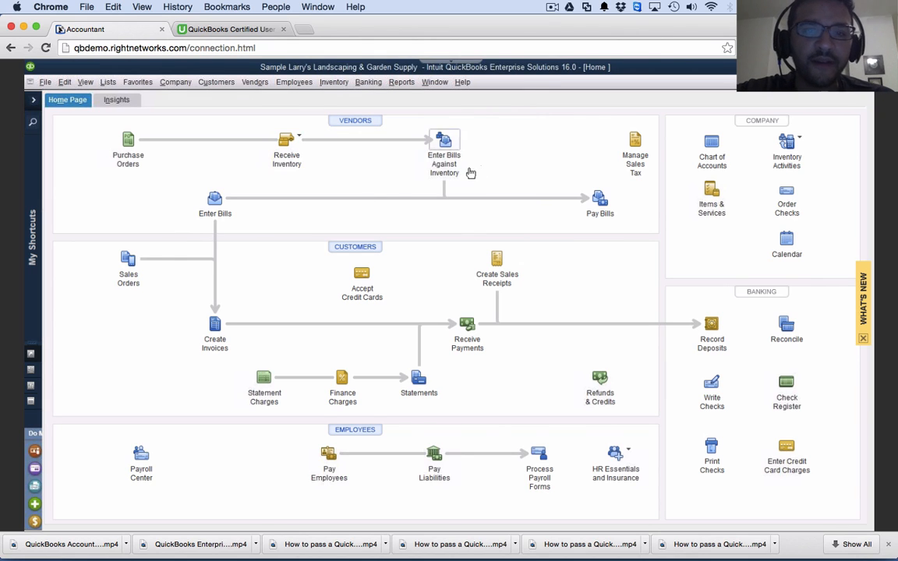
pyautogui.moveTo(445, 144)
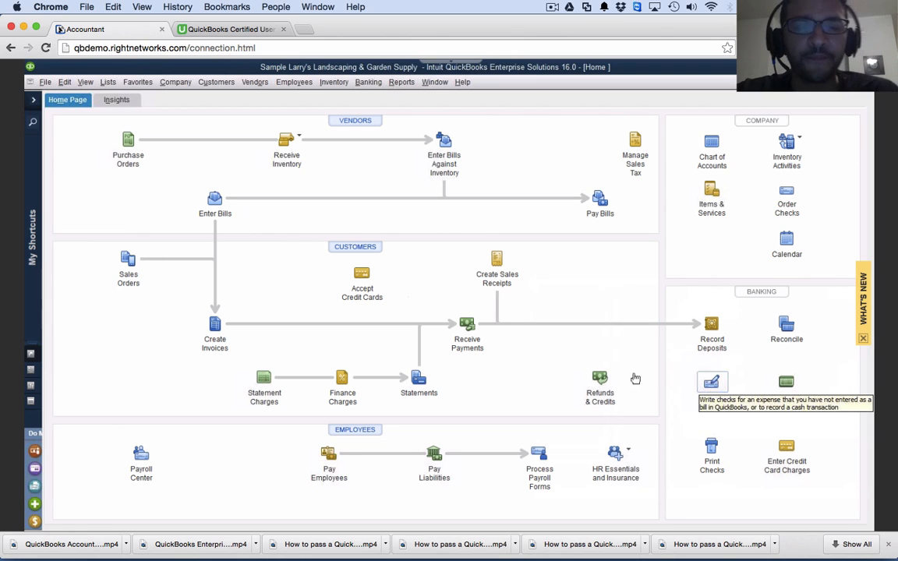
pyautogui.moveTo(149, 195)
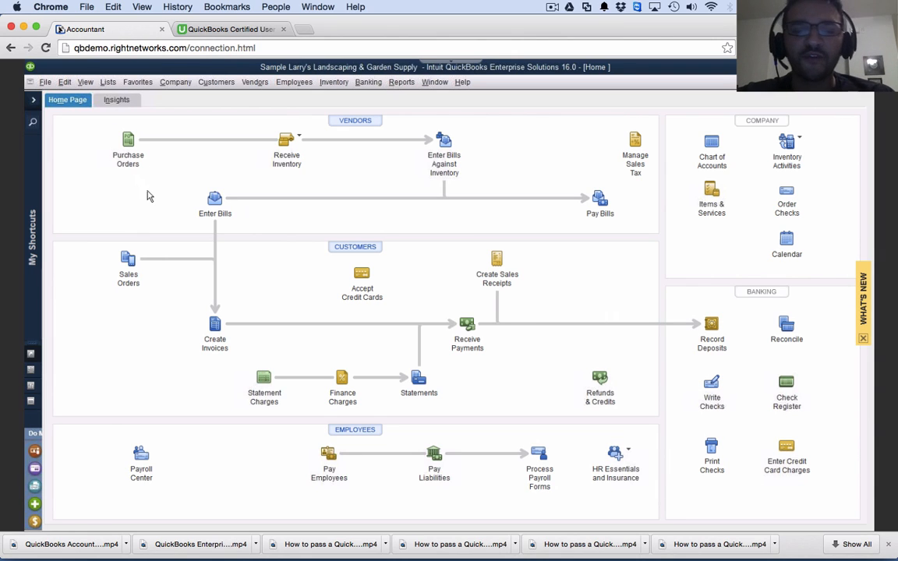
pyautogui.moveTo(168, 138)
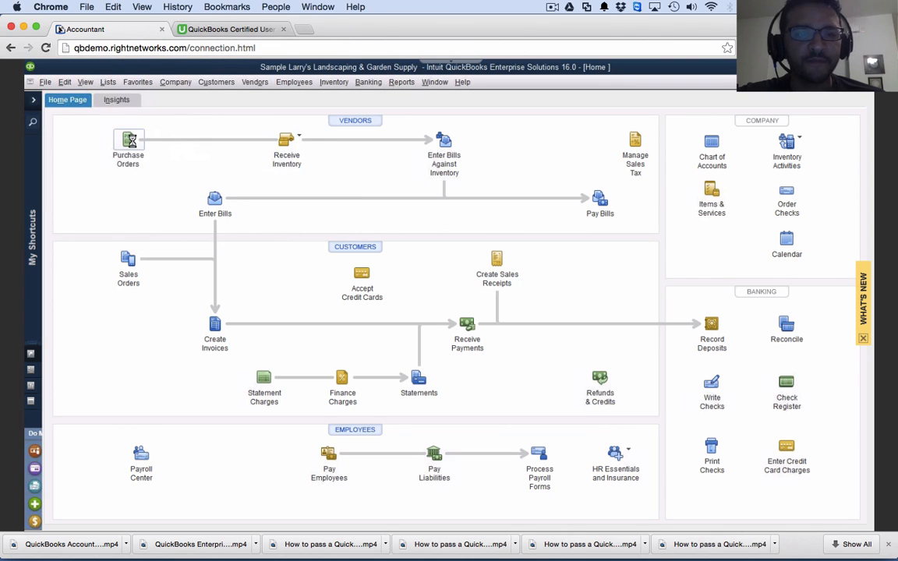
pyautogui.click(128, 141)
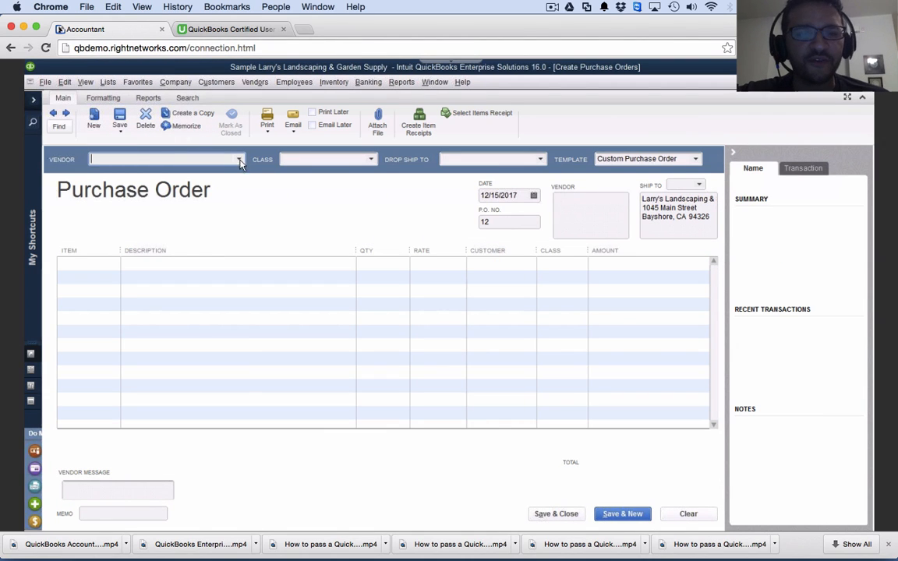
pyautogui.click(240, 159)
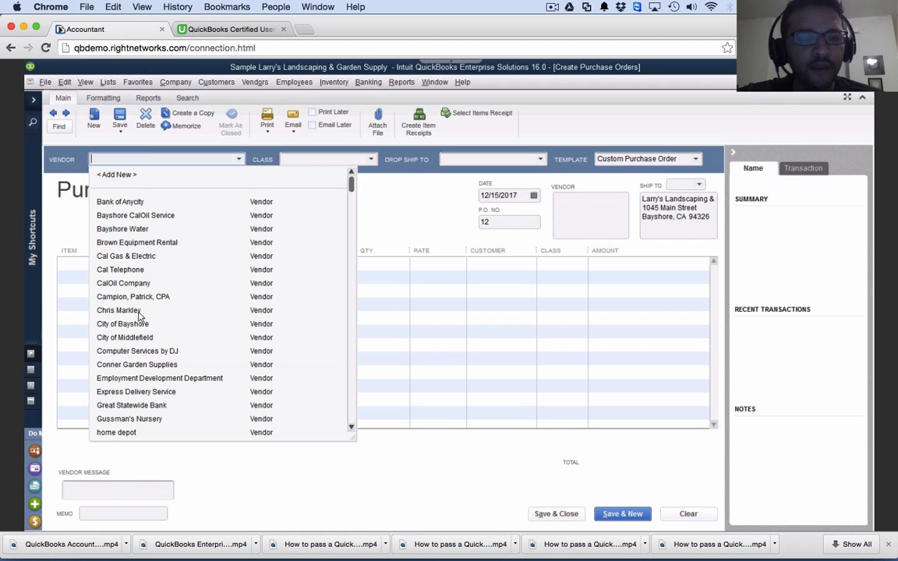
pyautogui.click(136, 351)
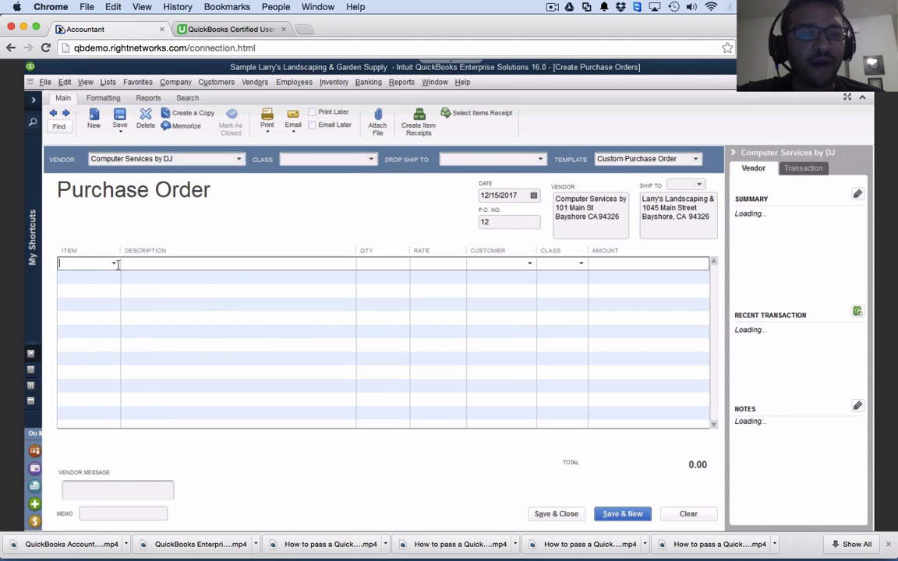
# Add 150 Pumps and 80 Sprinkler Hds at 17.80, keeping saved cost, and change the date
pyautogui.click(113, 263)
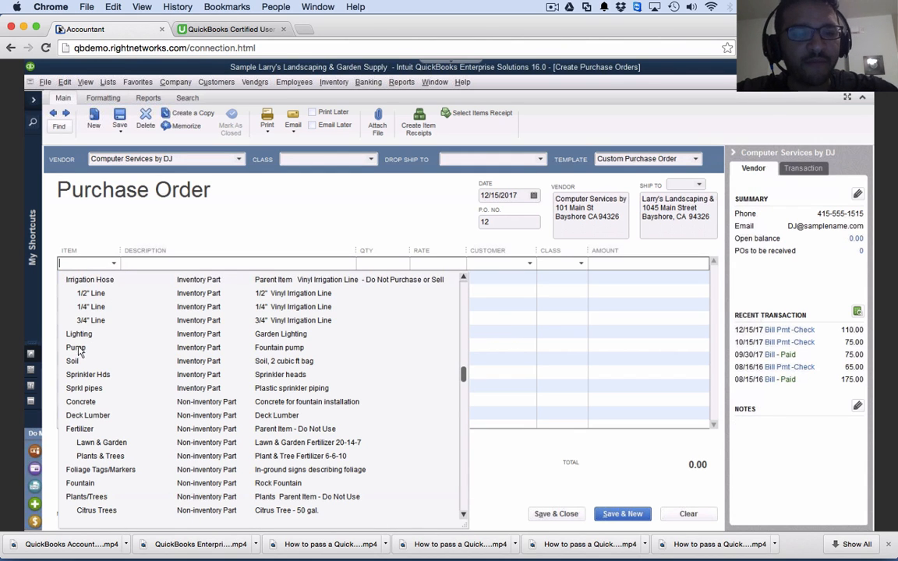
pyautogui.click(76, 347)
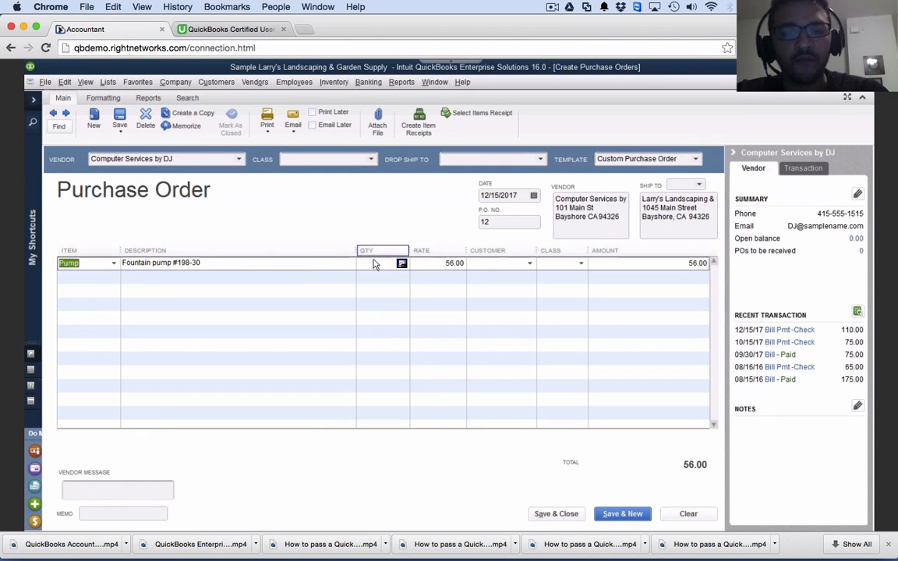
pyautogui.write('150')
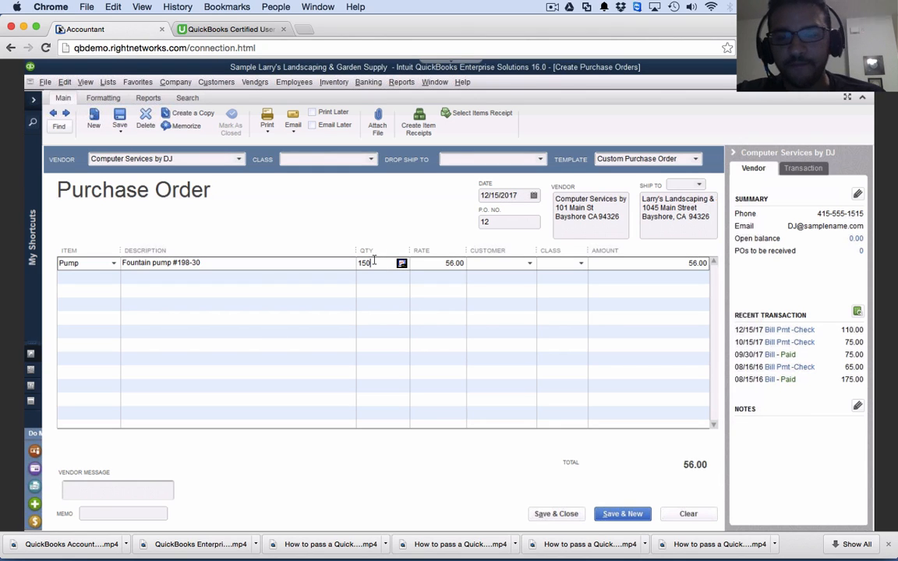
pyautogui.click(113, 276)
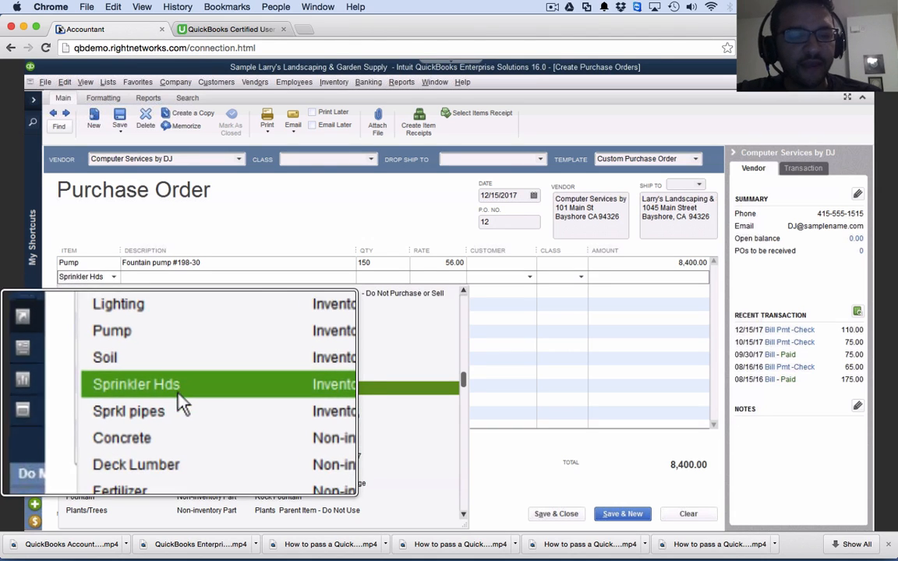
pyautogui.click(135, 384)
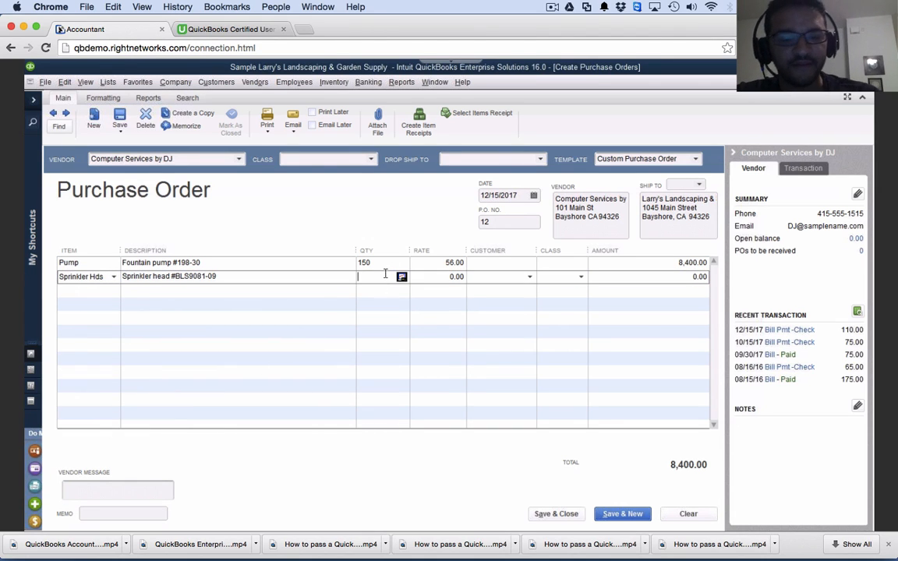
pyautogui.write('80')
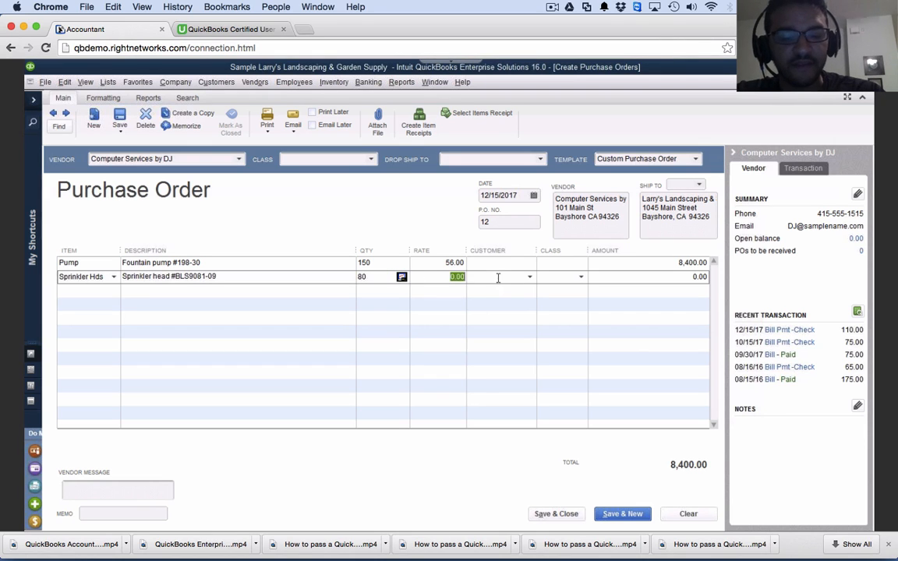
pyautogui.write('17.80')
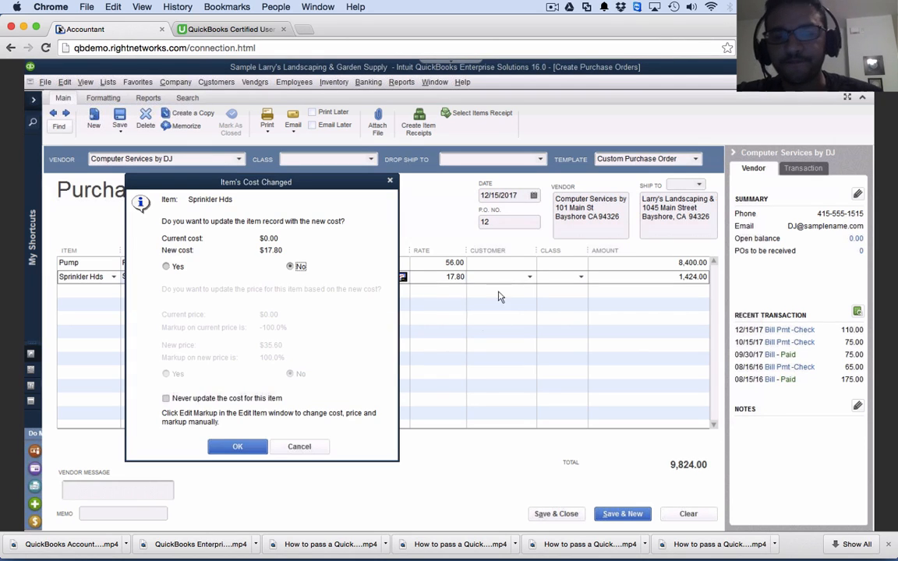
pyautogui.click(238, 446)
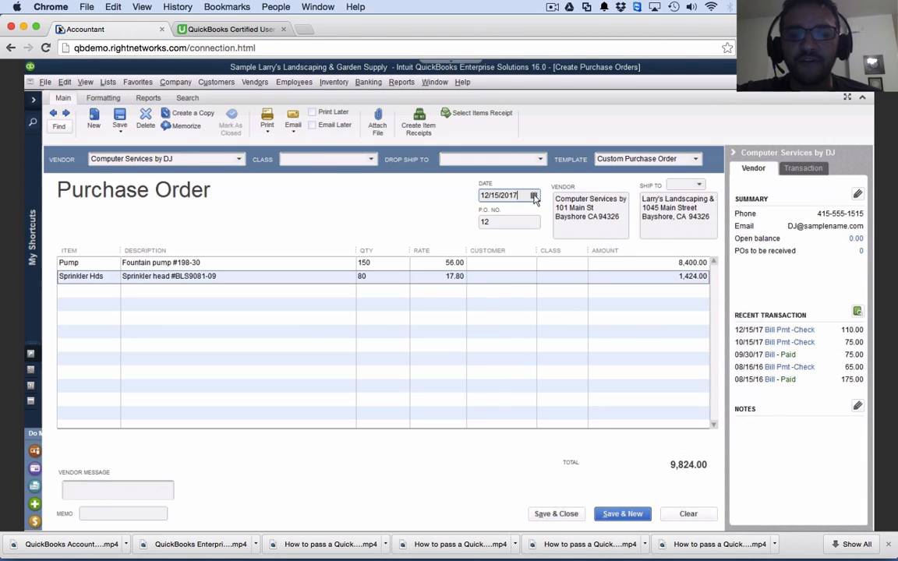
pyautogui.click(534, 195)
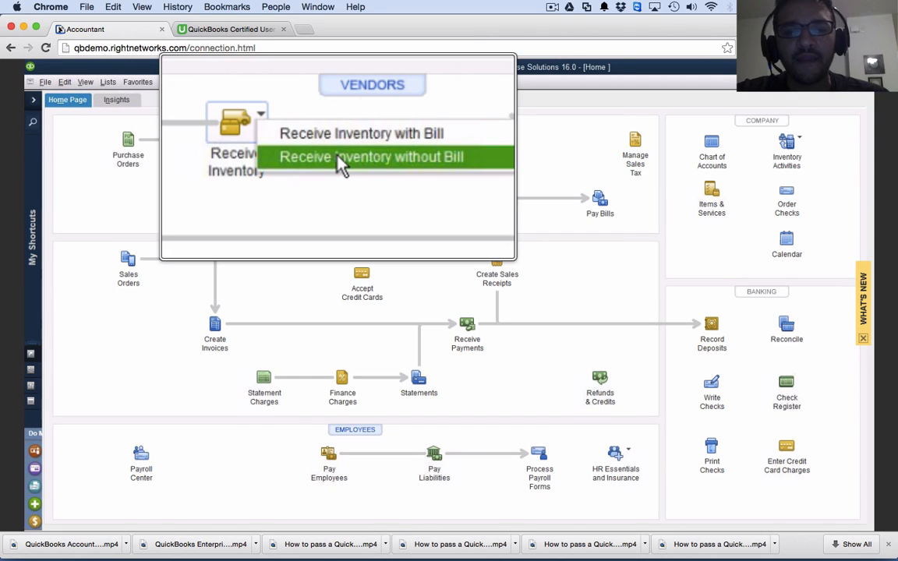
# Open an item receipt without a bill for vendor Computer Services by DJ
pyautogui.click(370, 157)
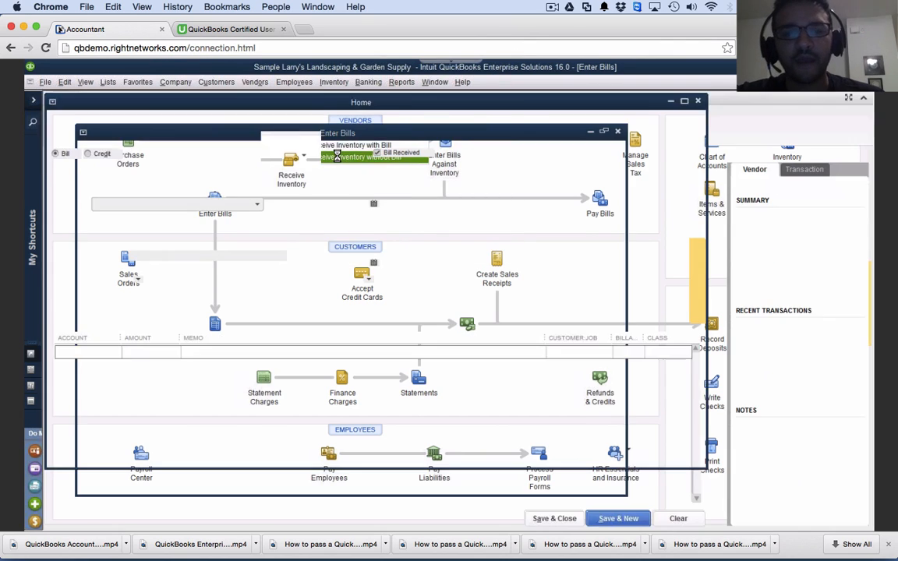
pyautogui.click(367, 156)
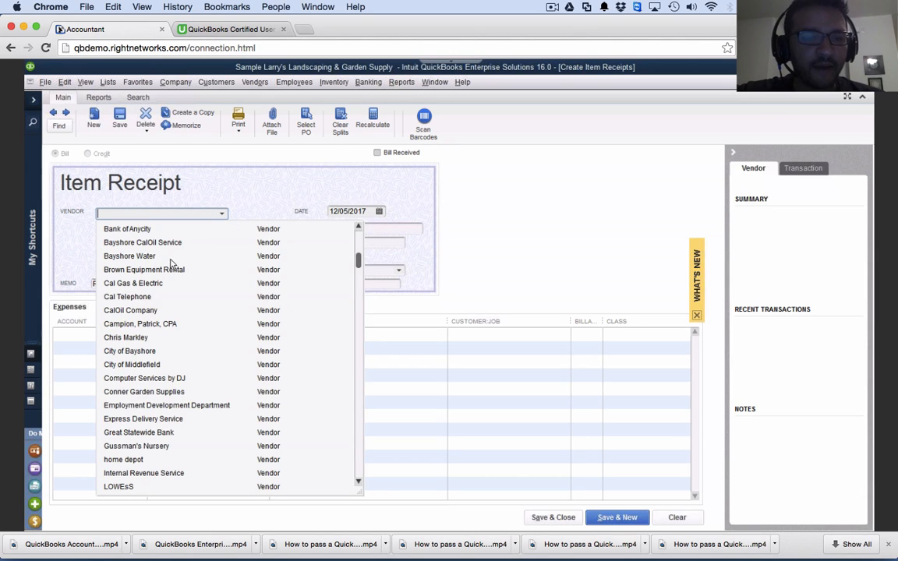
pyautogui.click(143, 378)
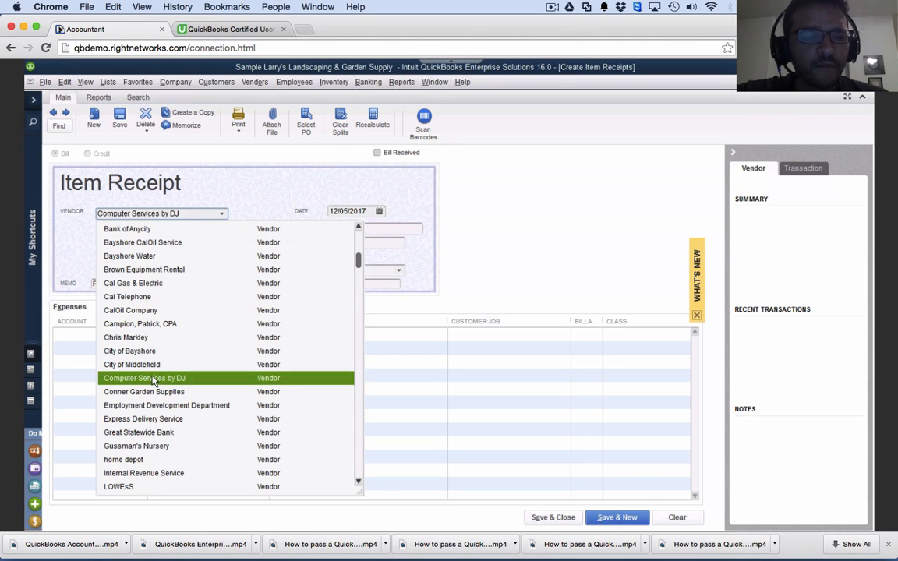
pyautogui.click(144, 378)
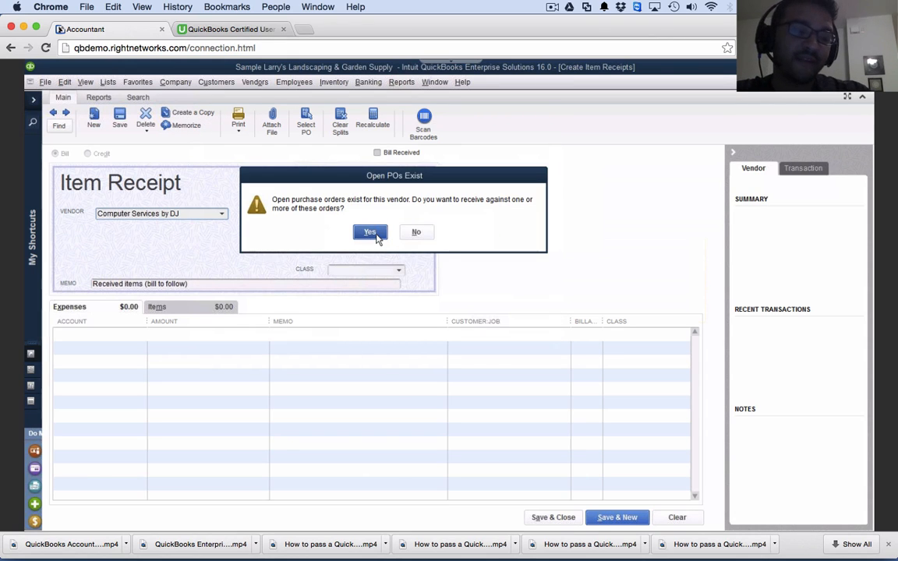
# Receive purchase order 12's items and save the $9,824 item receipt
pyautogui.click(368, 231)
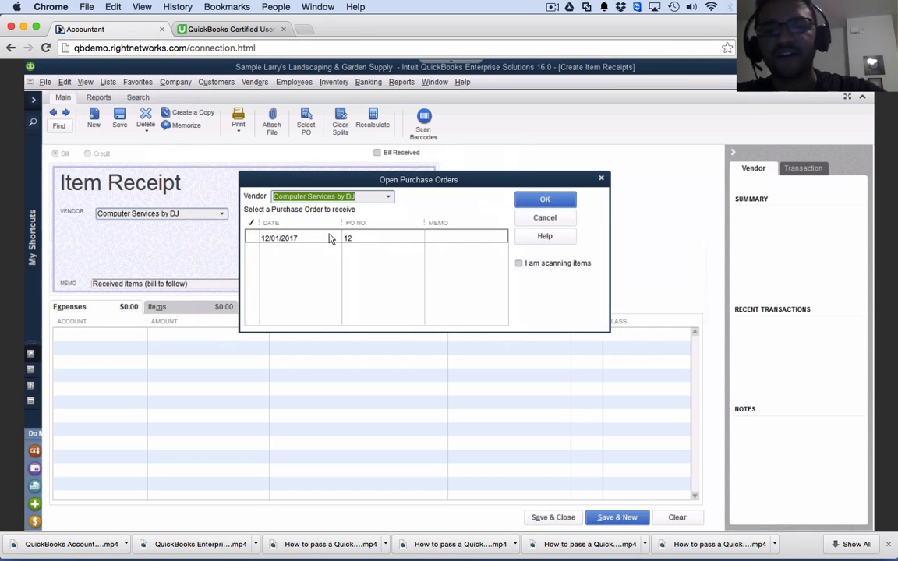
pyautogui.click(251, 238)
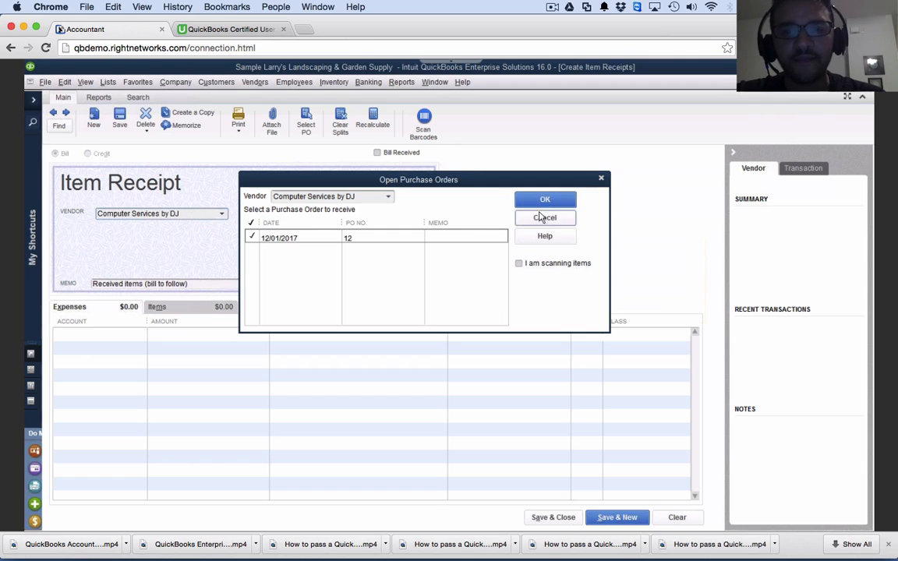
pyautogui.click(545, 198)
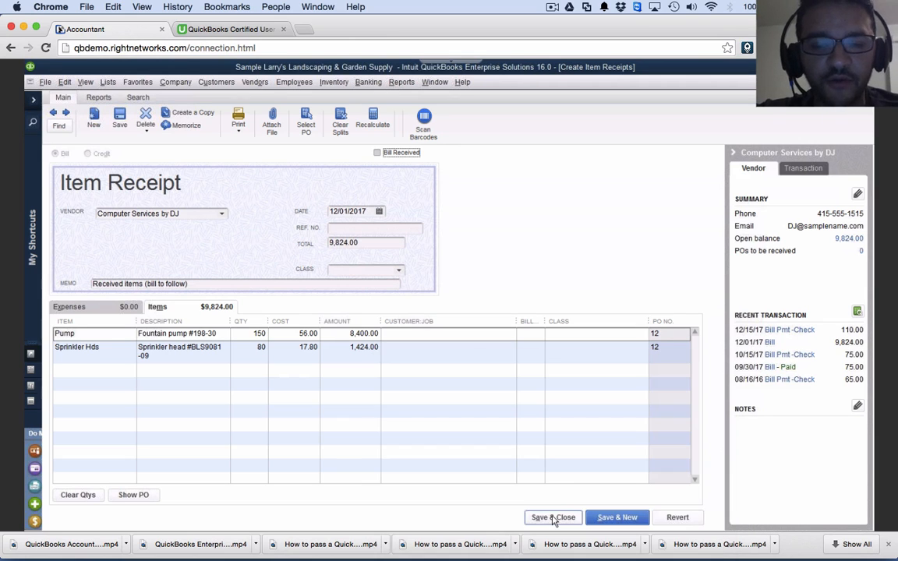
pyautogui.click(552, 517)
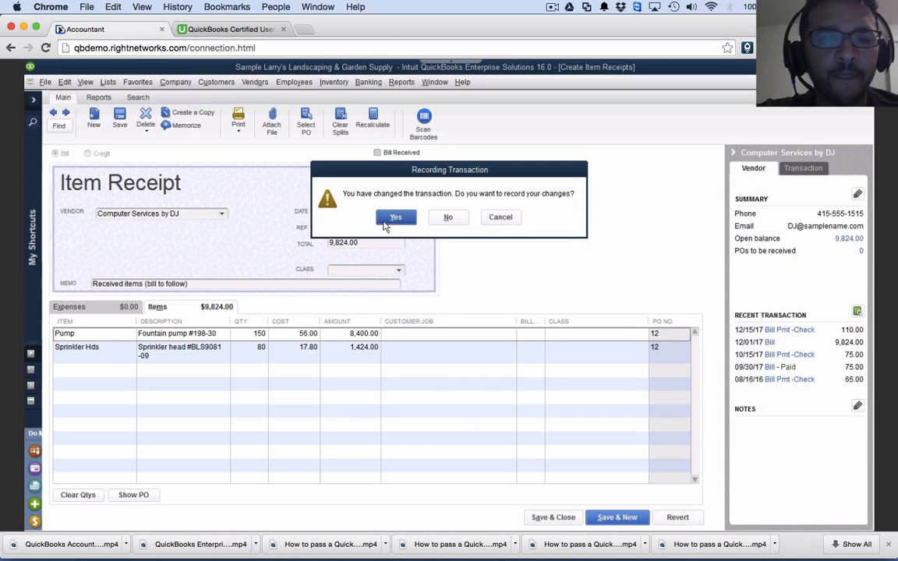
pyautogui.click(395, 217)
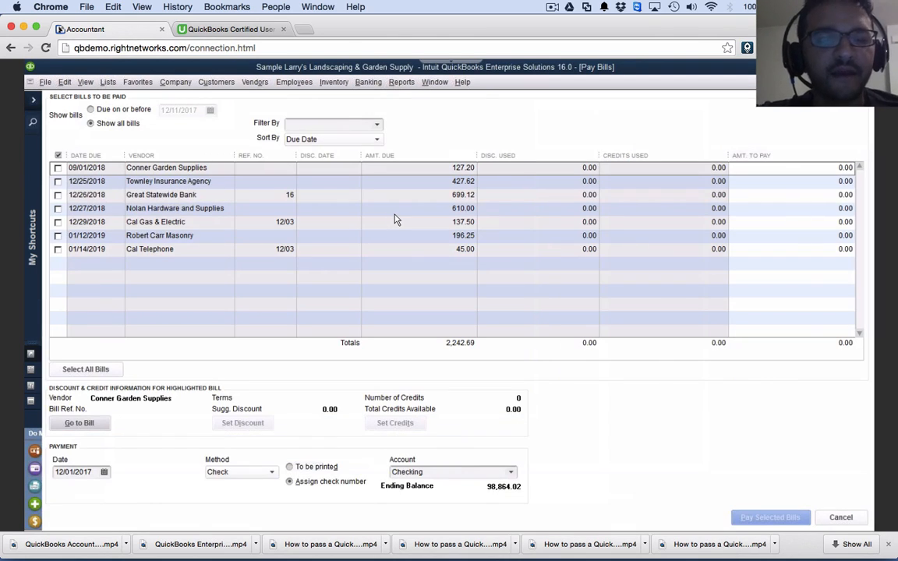
pyautogui.click(840, 517)
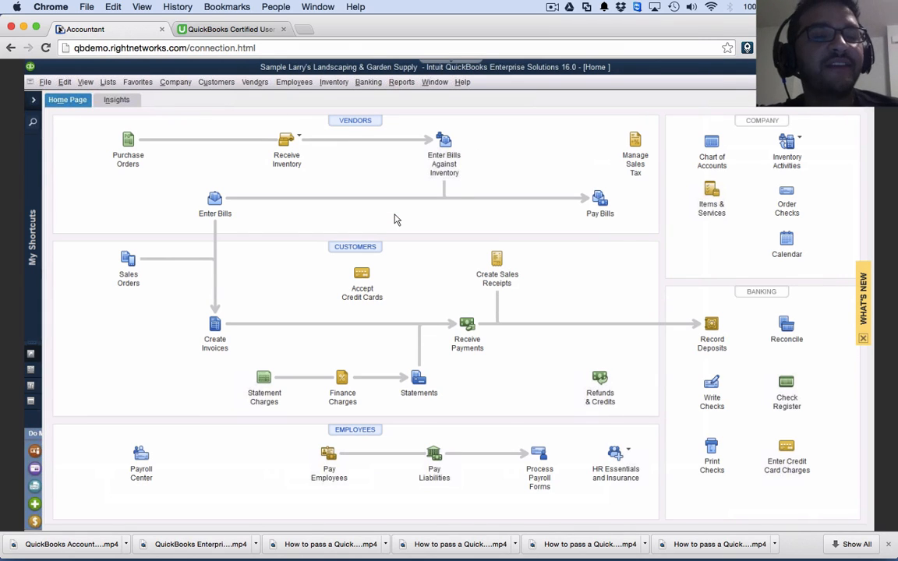
pyautogui.moveTo(458, 177)
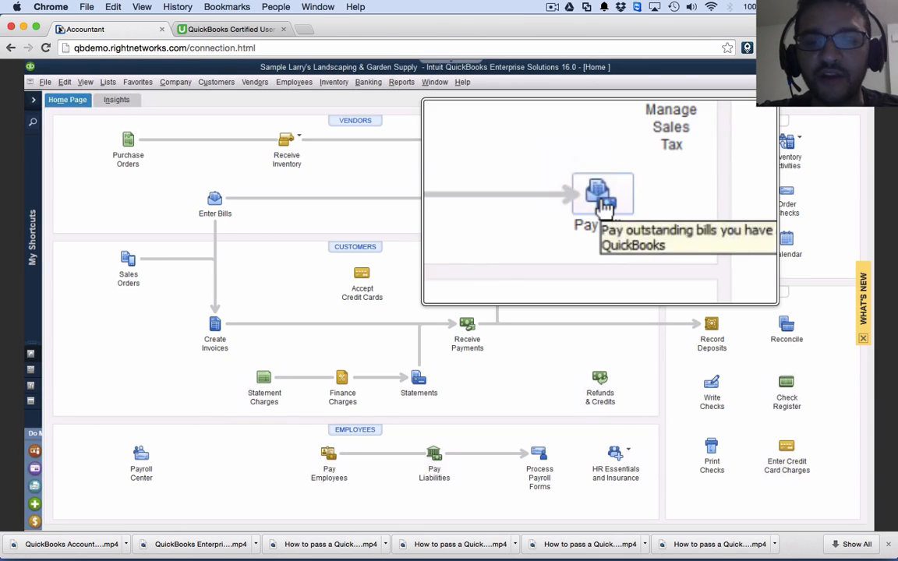
pyautogui.click(602, 193)
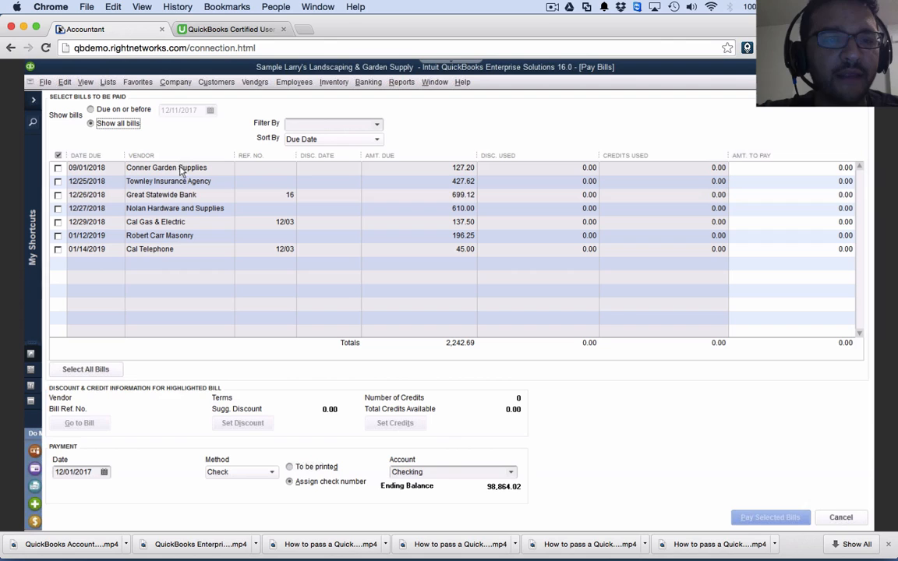
pyautogui.moveTo(189, 189)
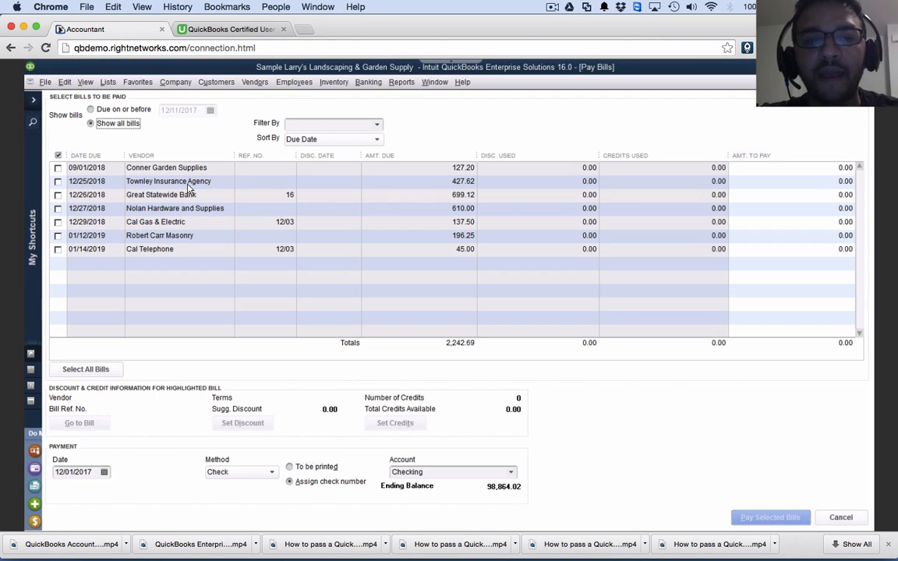
pyautogui.click(255, 82)
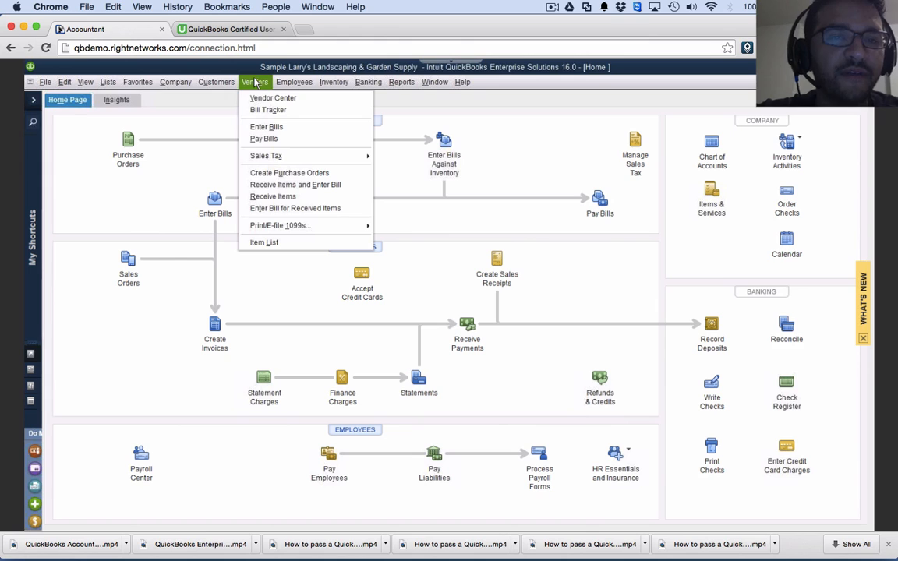
pyautogui.moveTo(273, 97)
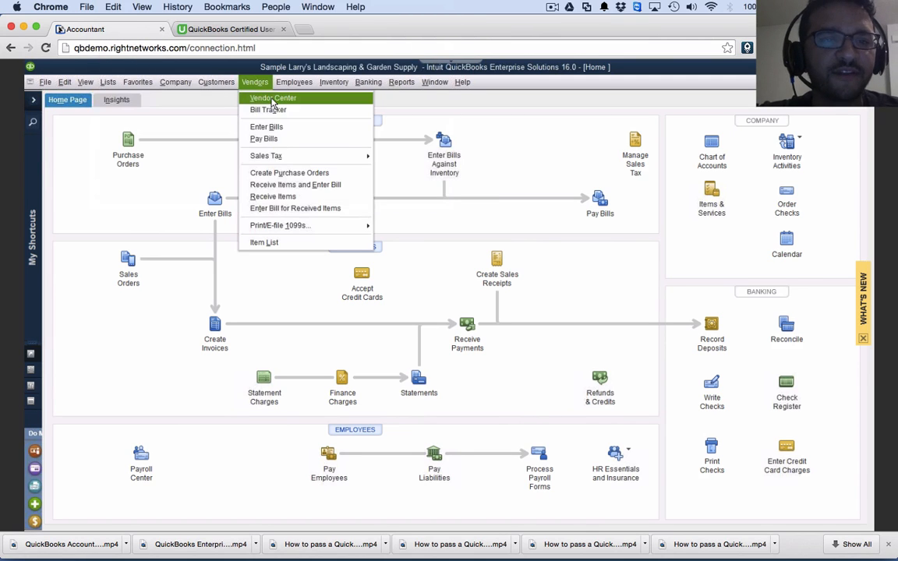
pyautogui.click(273, 98)
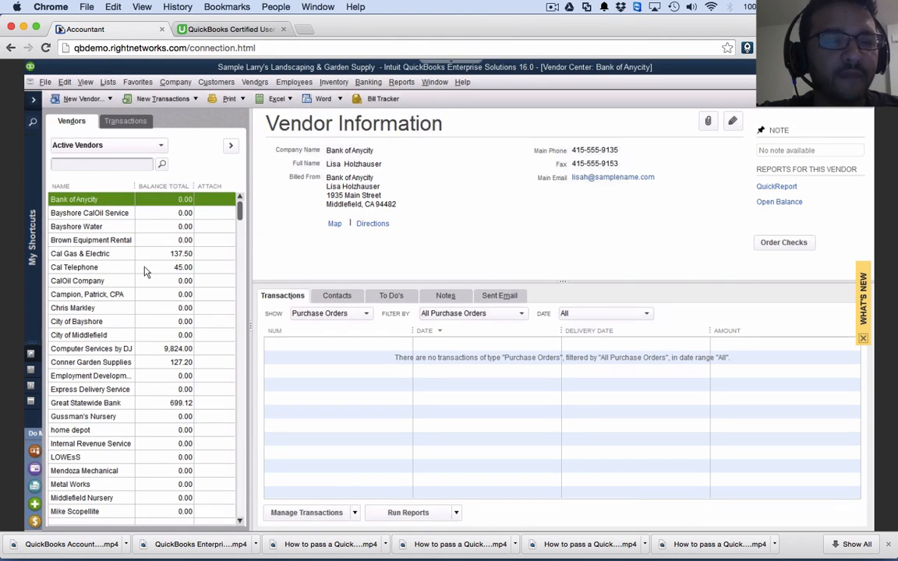
pyautogui.click(91, 348)
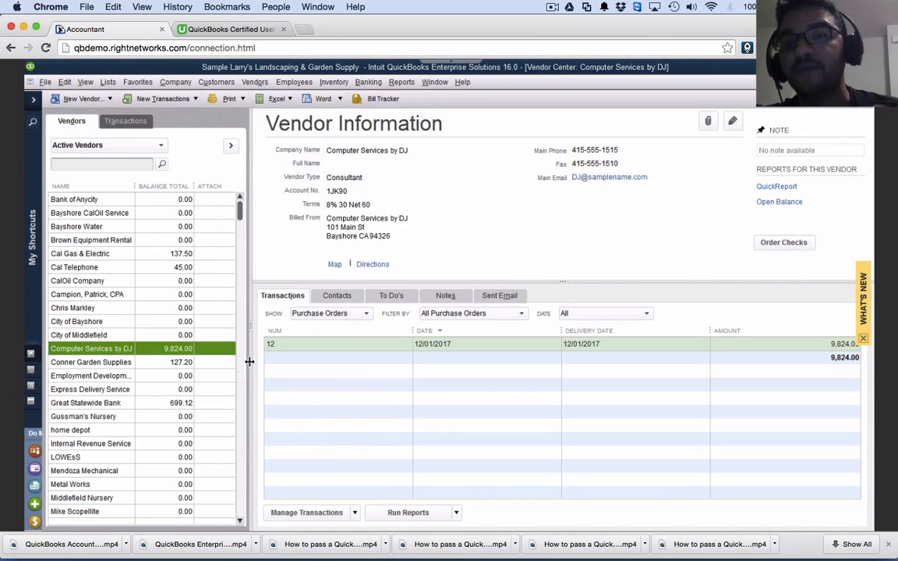
pyautogui.click(327, 312)
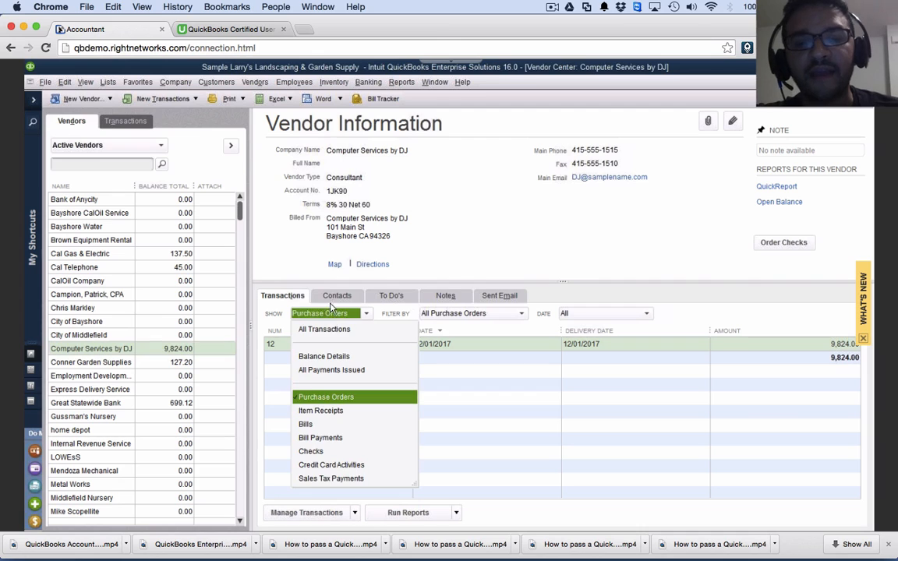
pyautogui.click(324, 329)
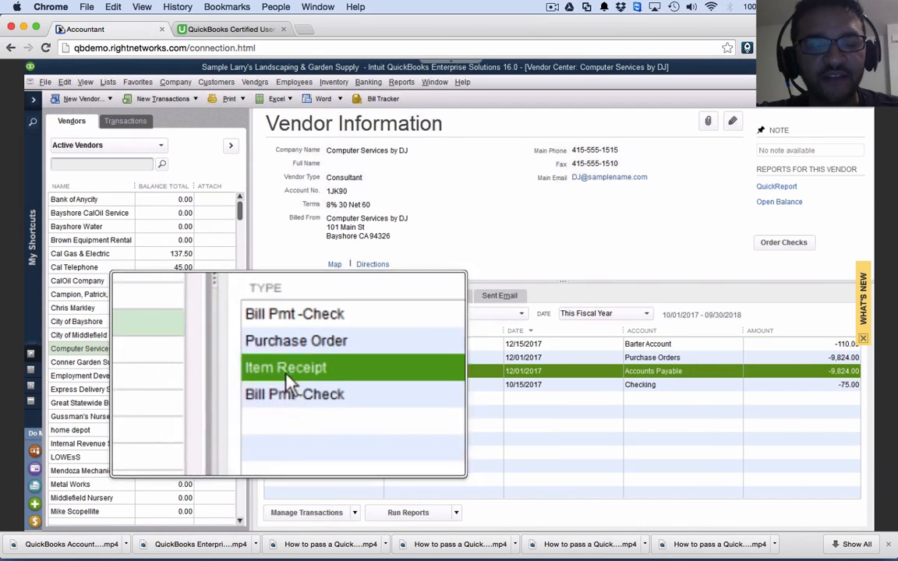
pyautogui.click(285, 367)
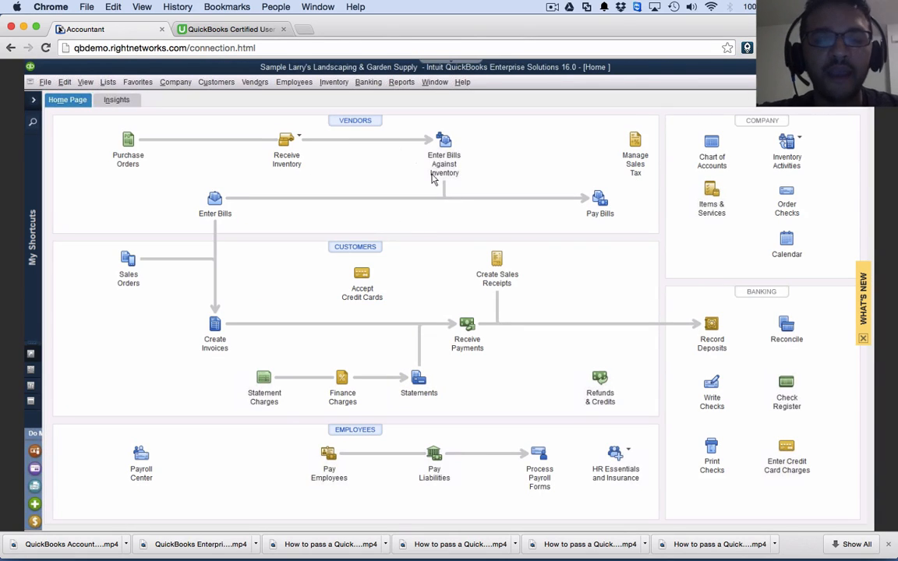
pyautogui.moveTo(444, 141)
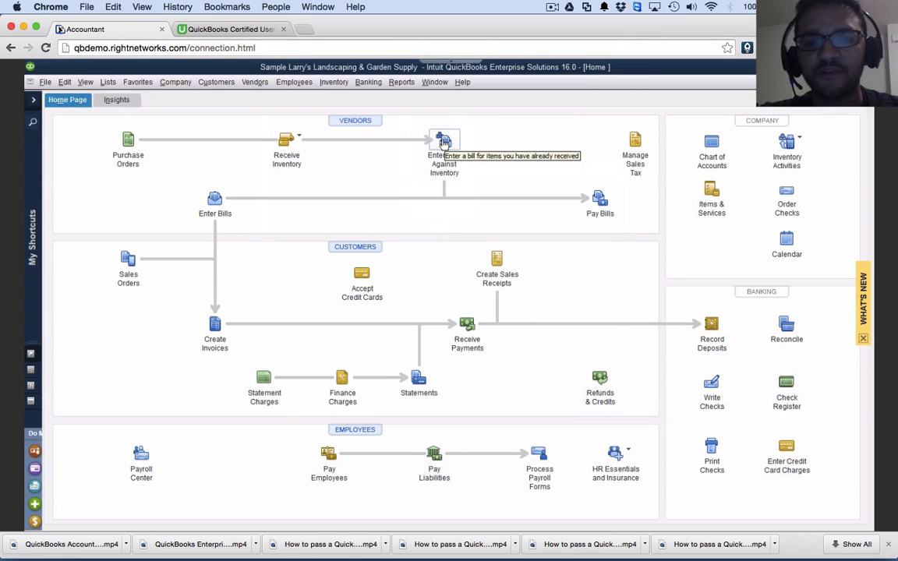
# Bring DJ's 12/01/2017 $9,824 item receipt into a bill against inventory
pyautogui.click(444, 139)
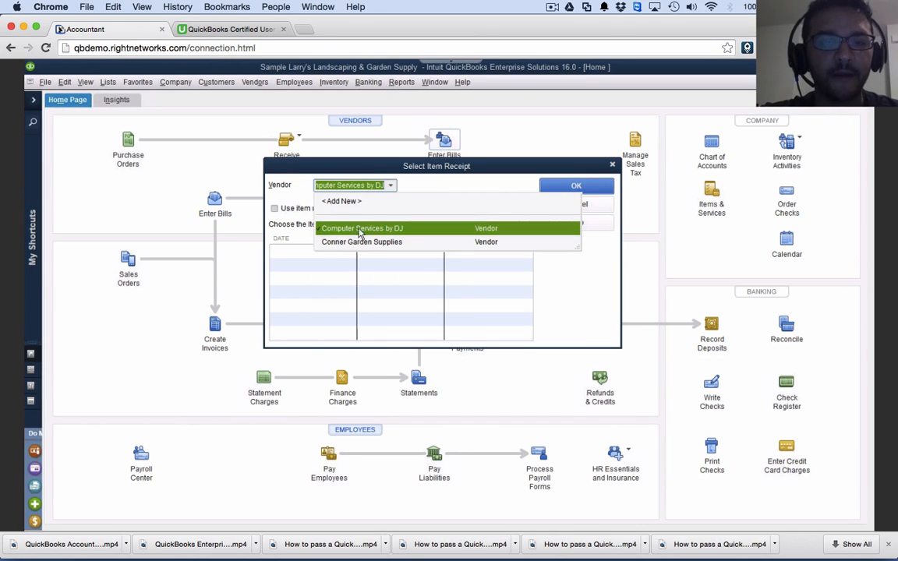
pyautogui.click(362, 227)
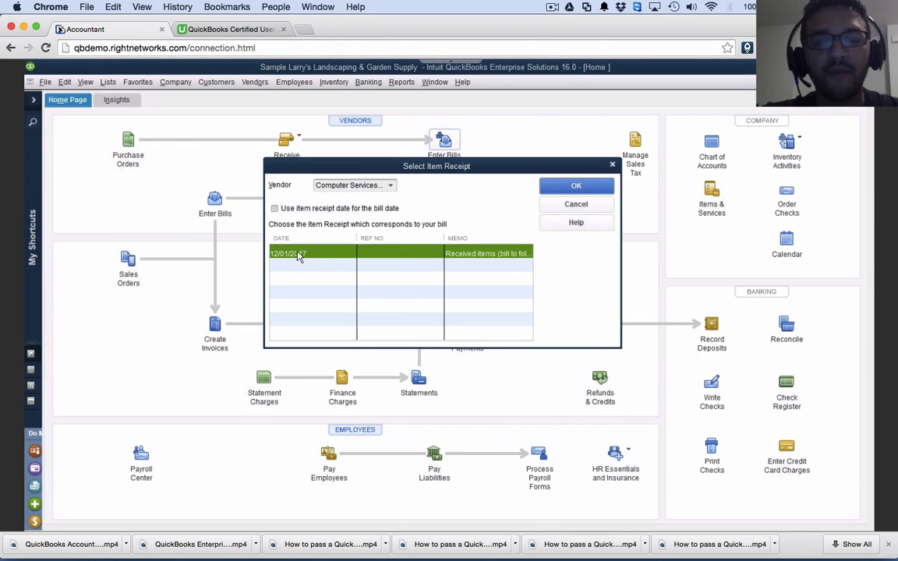
pyautogui.click(576, 186)
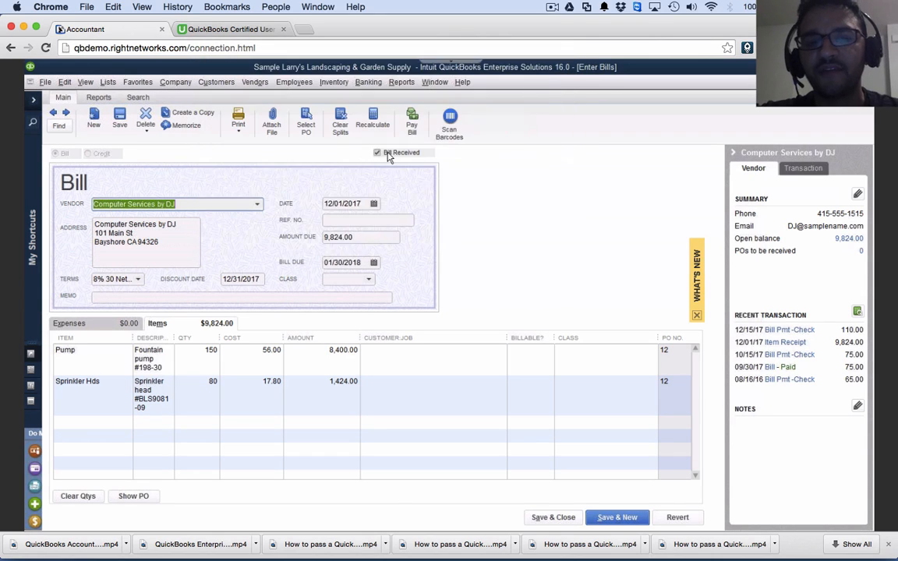
pyautogui.click(377, 153)
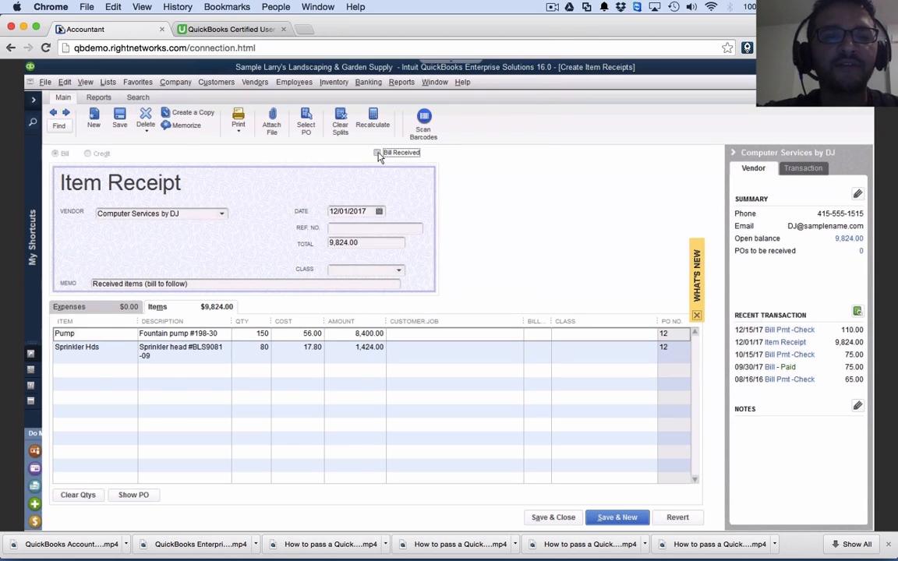
# Re-mark bill received, date it 12/13/2017 and set terms to Net 15
pyautogui.click(378, 153)
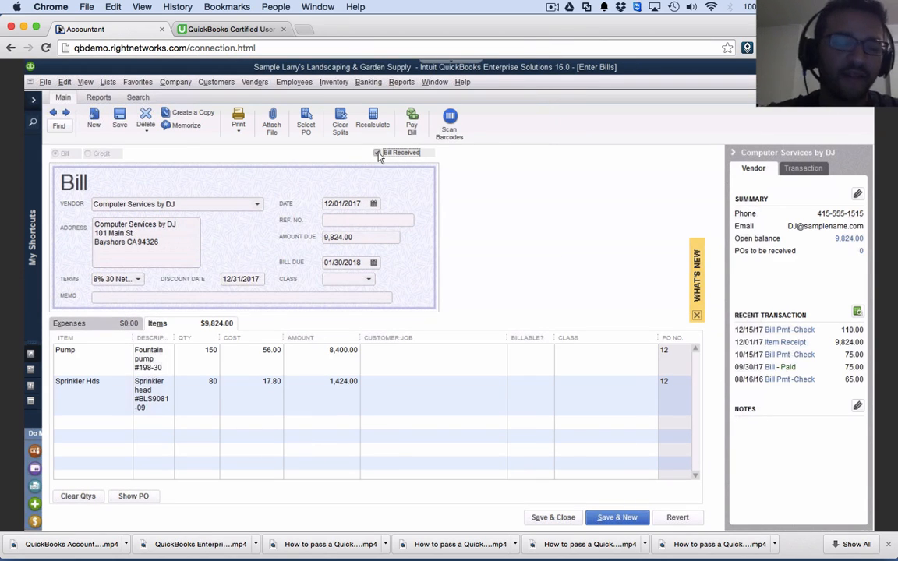
pyautogui.click(373, 203)
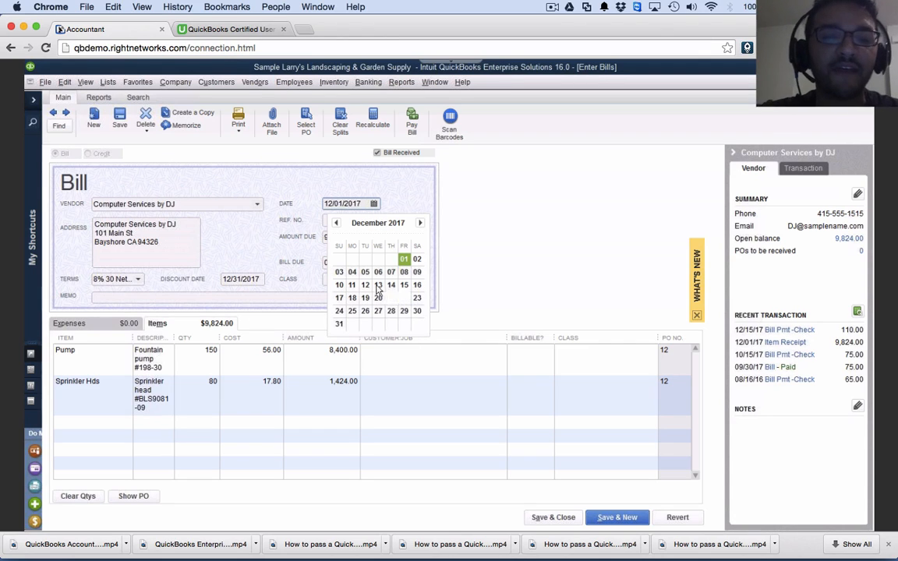
pyautogui.click(378, 284)
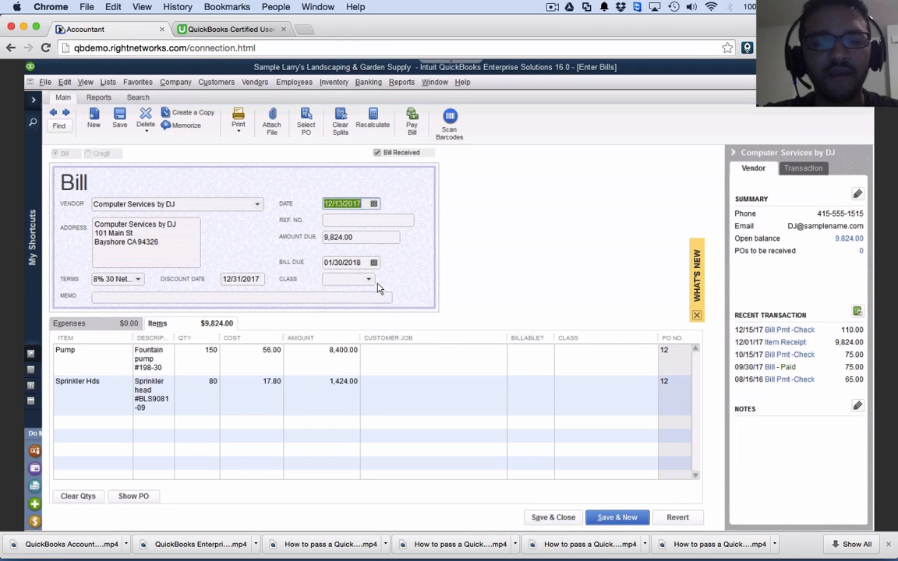
pyautogui.moveTo(318, 288)
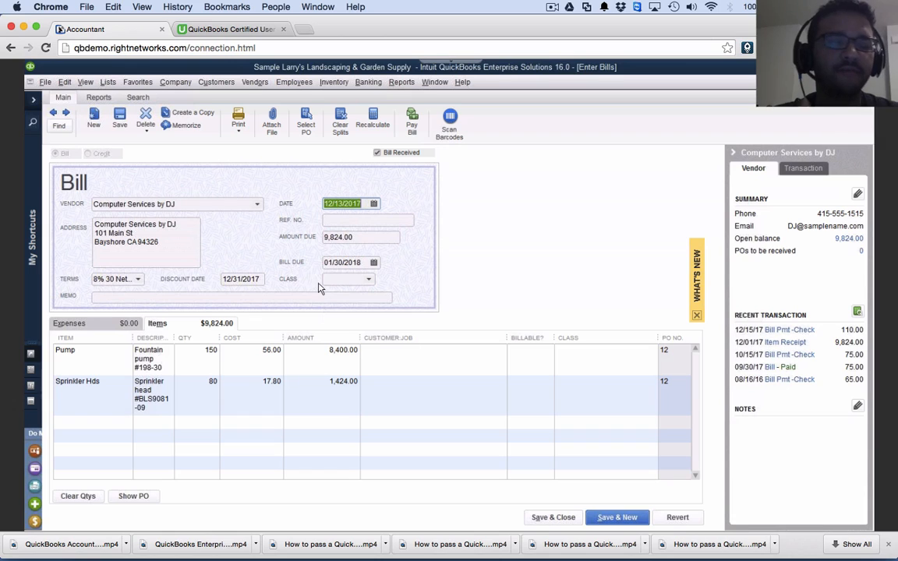
pyautogui.click(138, 278)
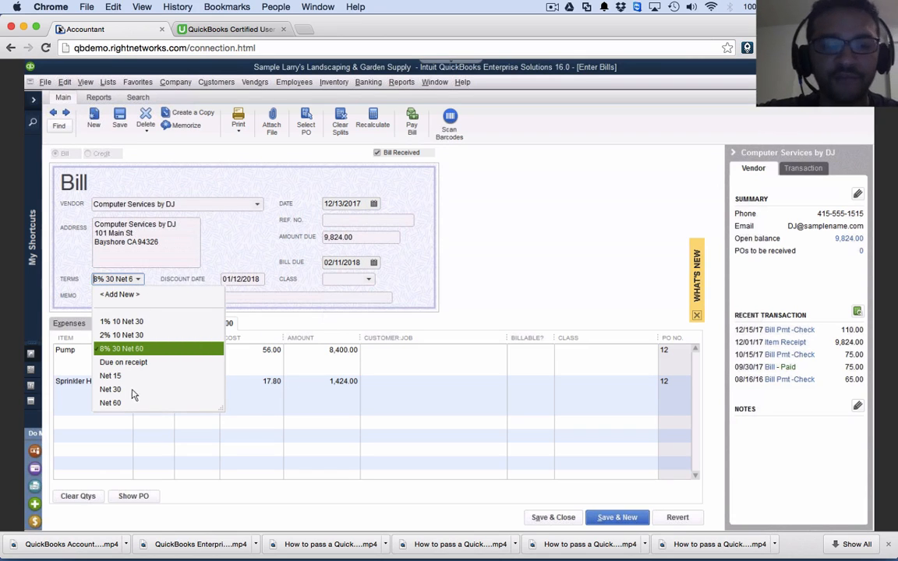
pyautogui.click(110, 376)
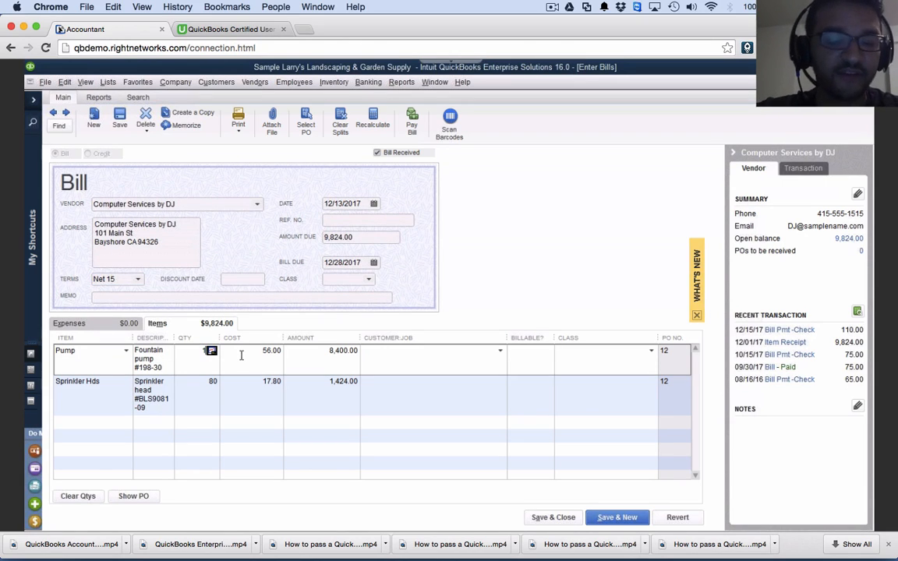
# Set pumps to 152.78, add a 1,200.00 Shipping line, and enter ref. no. 123213
pyautogui.write('152.78')
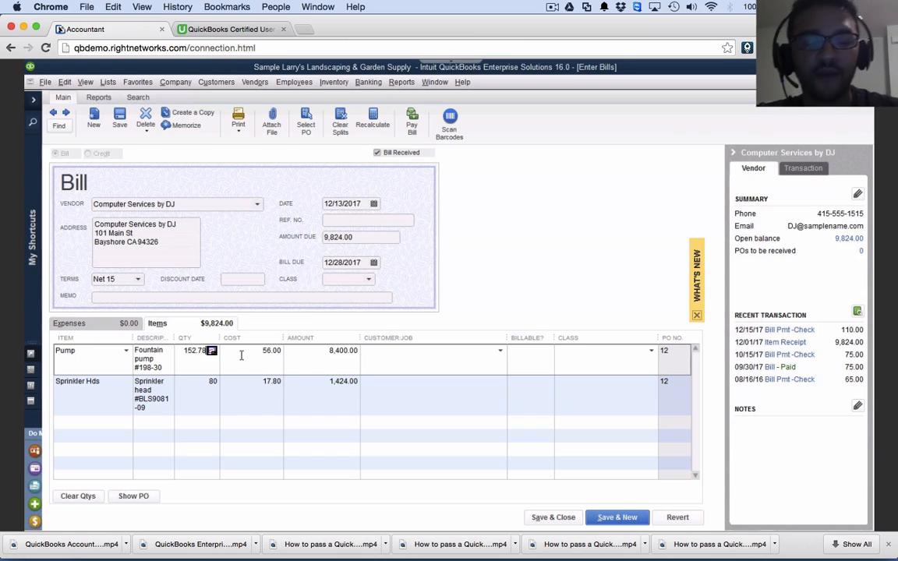
pyautogui.click(271, 350)
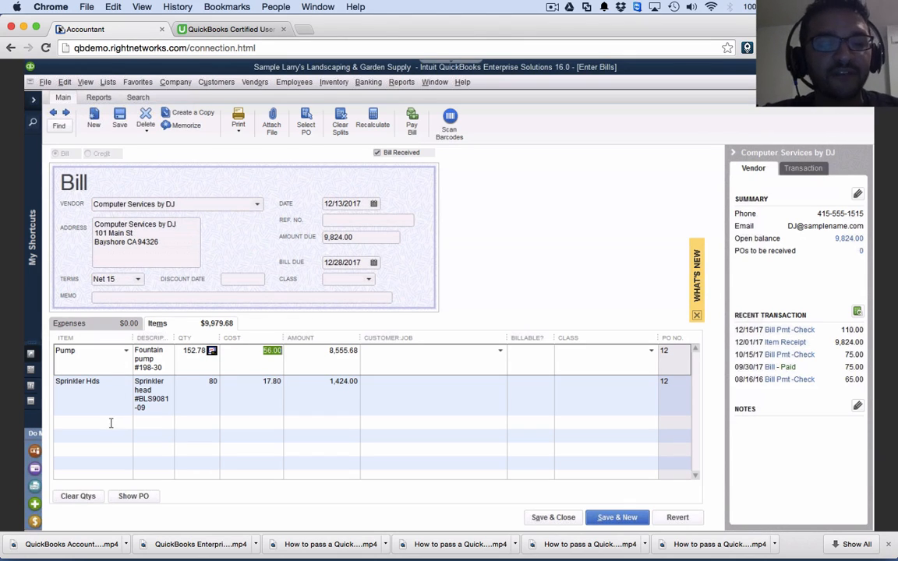
pyautogui.write('Shipping')
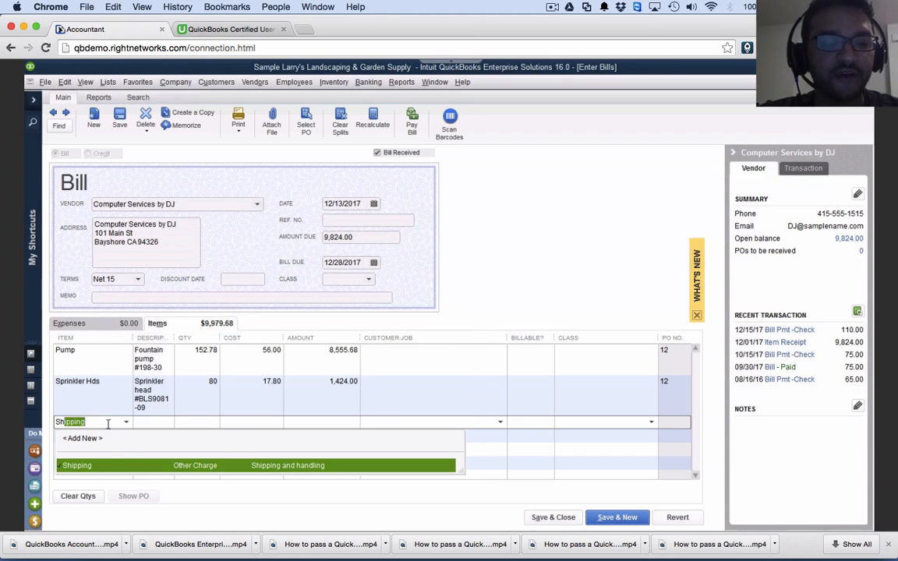
pyautogui.click(76, 465)
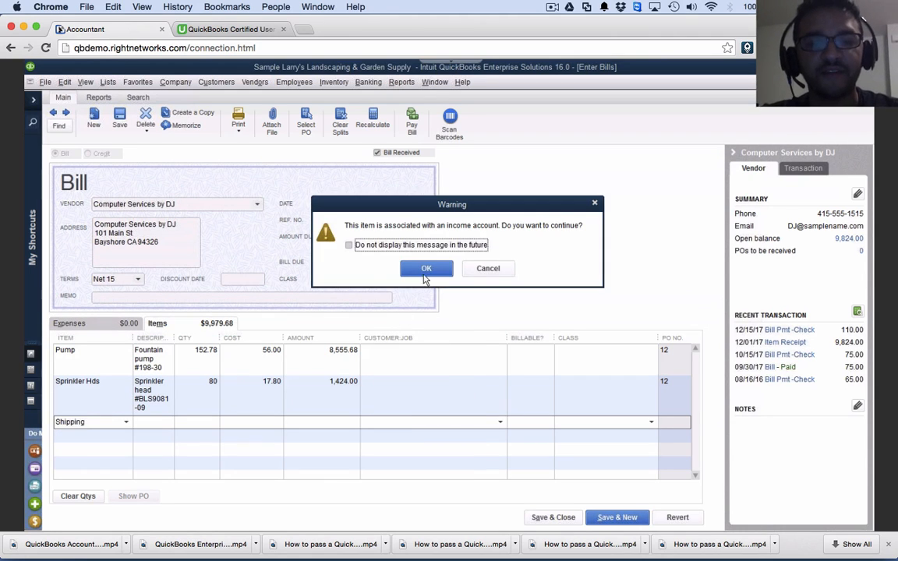
pyautogui.click(426, 268)
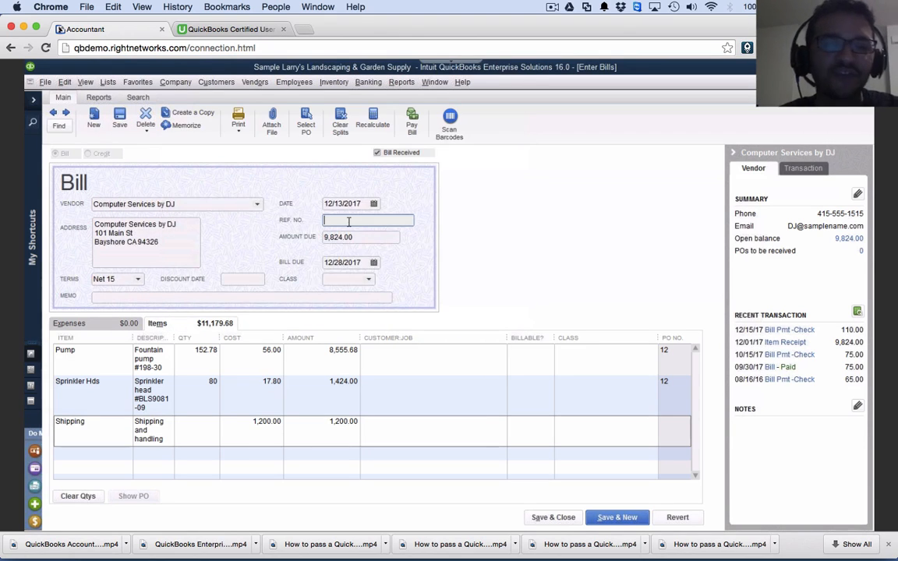
pyautogui.write('123213')
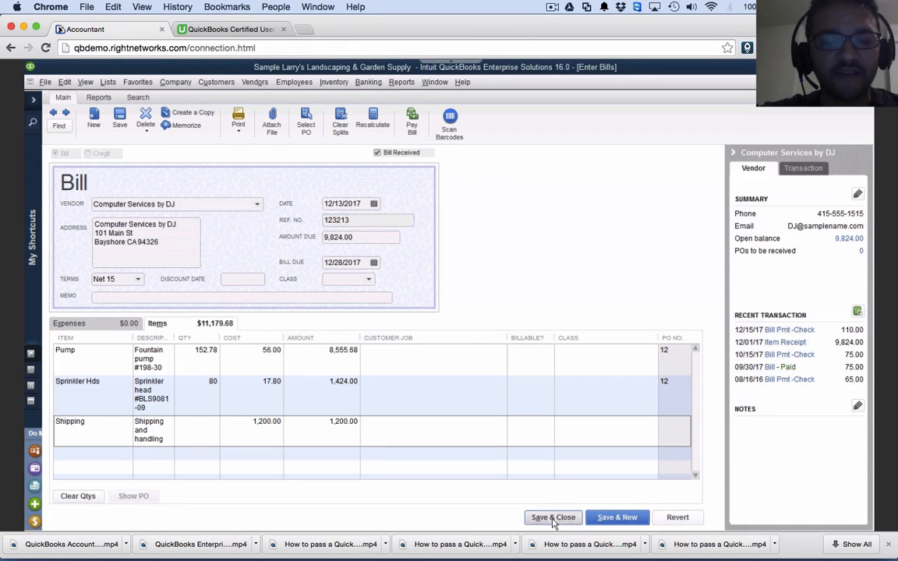
# Set amount due to 11,179.68, save the bill, and keep Net 15 terms for the vendor
pyautogui.click(553, 517)
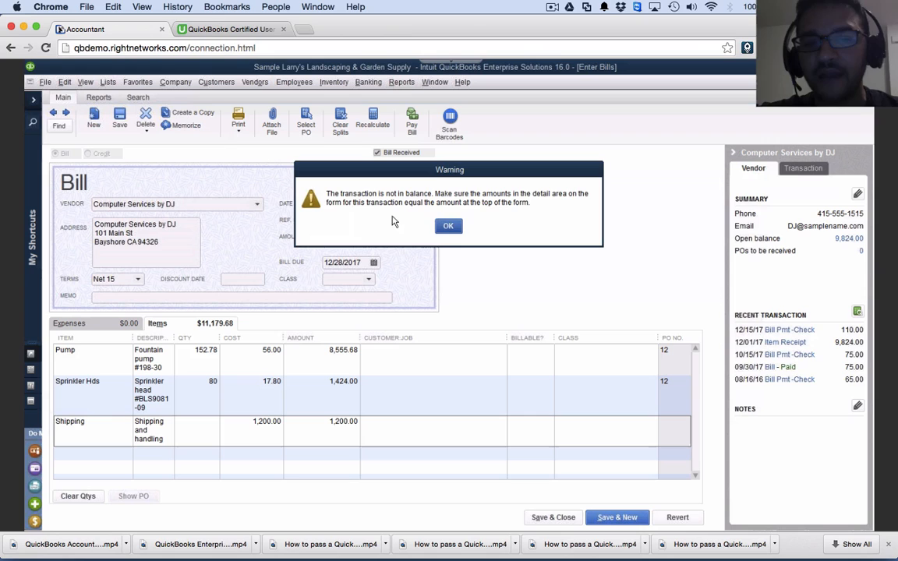
pyautogui.click(448, 225)
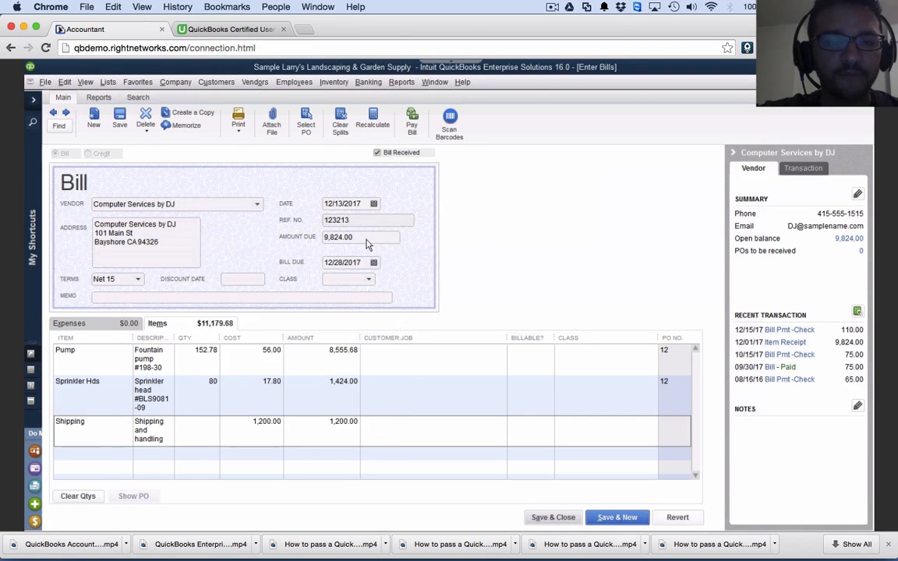
pyautogui.write('11')
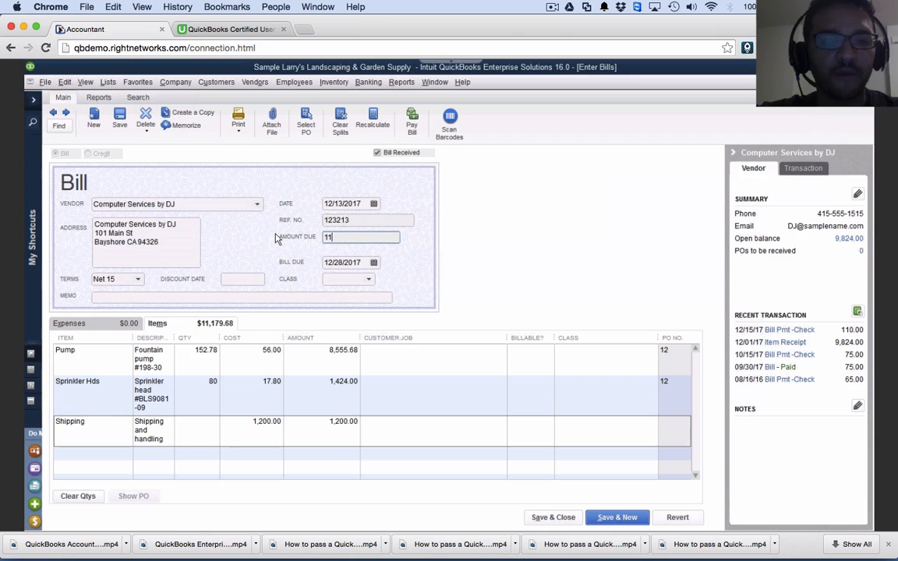
pyautogui.write('179.68')
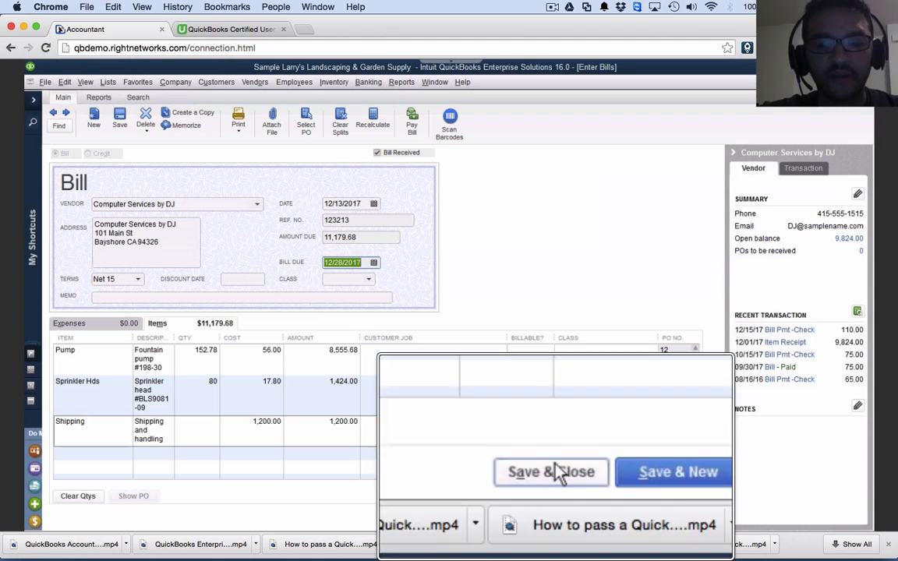
pyautogui.click(550, 471)
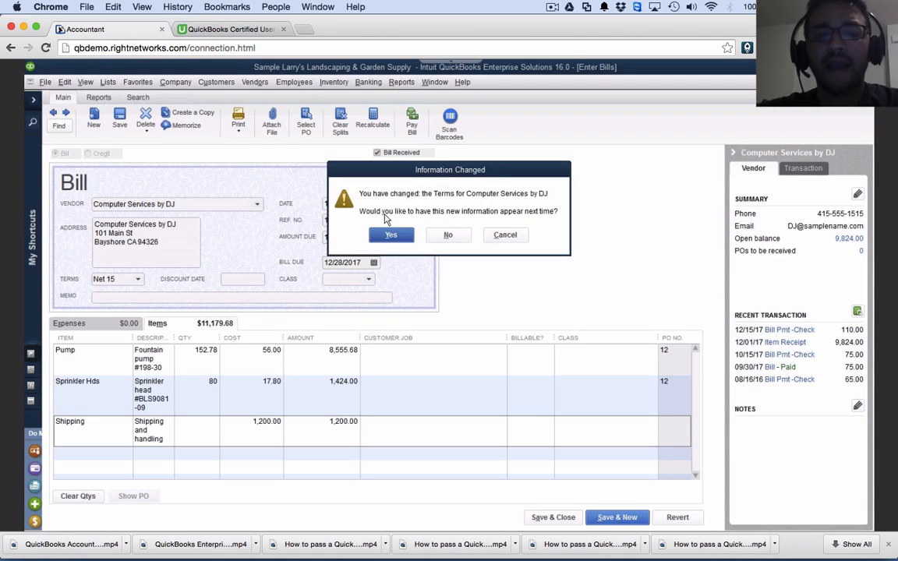
pyautogui.click(390, 234)
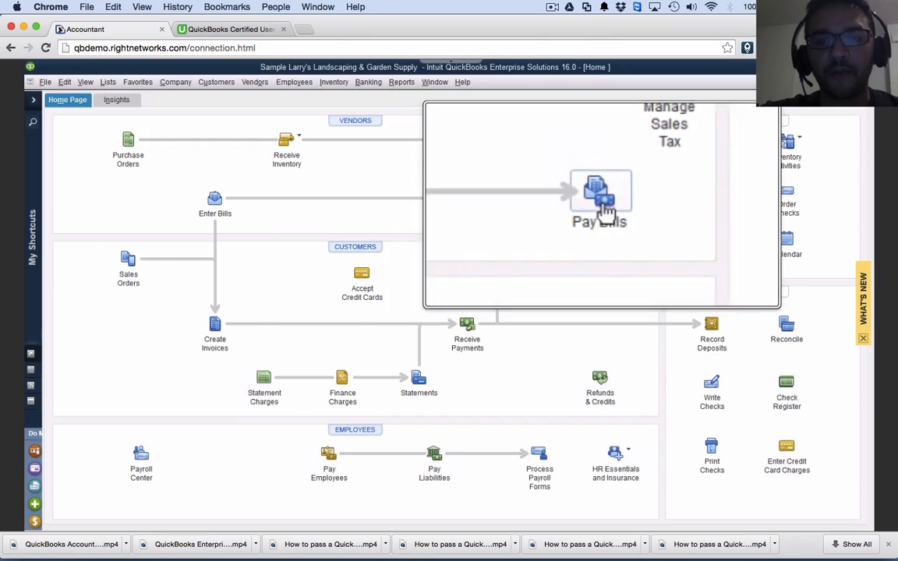
# Mark the Computer Services by DJ bill for payment in Pay Bills
pyautogui.click(600, 195)
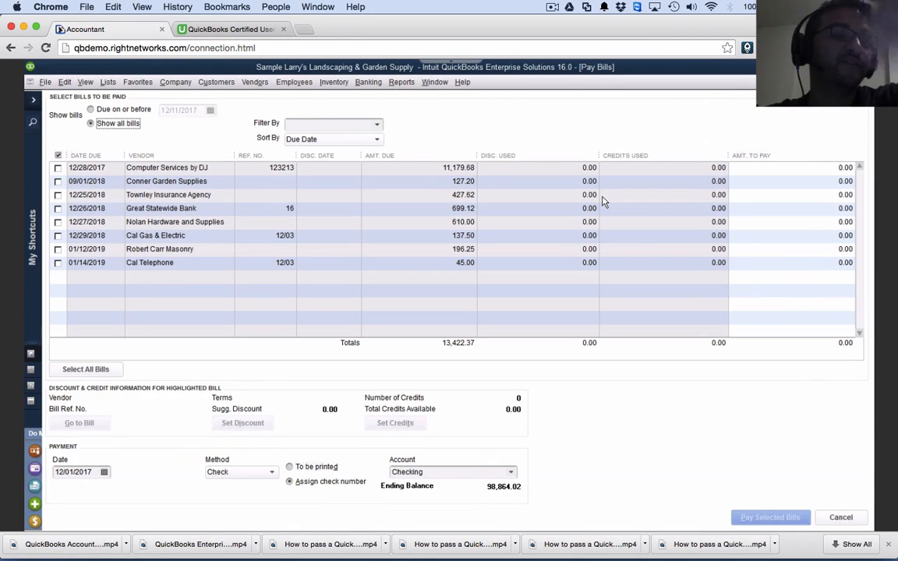
pyautogui.click(166, 167)
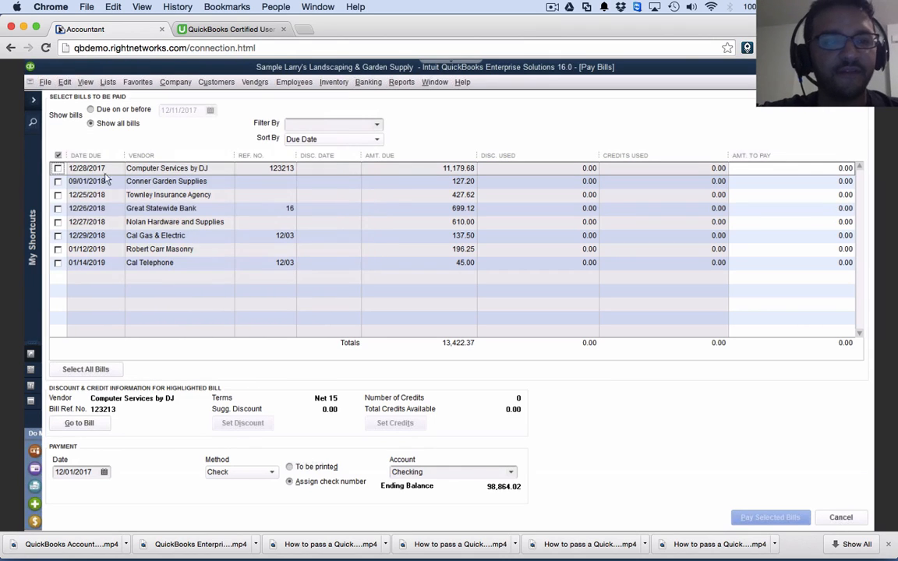
pyautogui.click(57, 169)
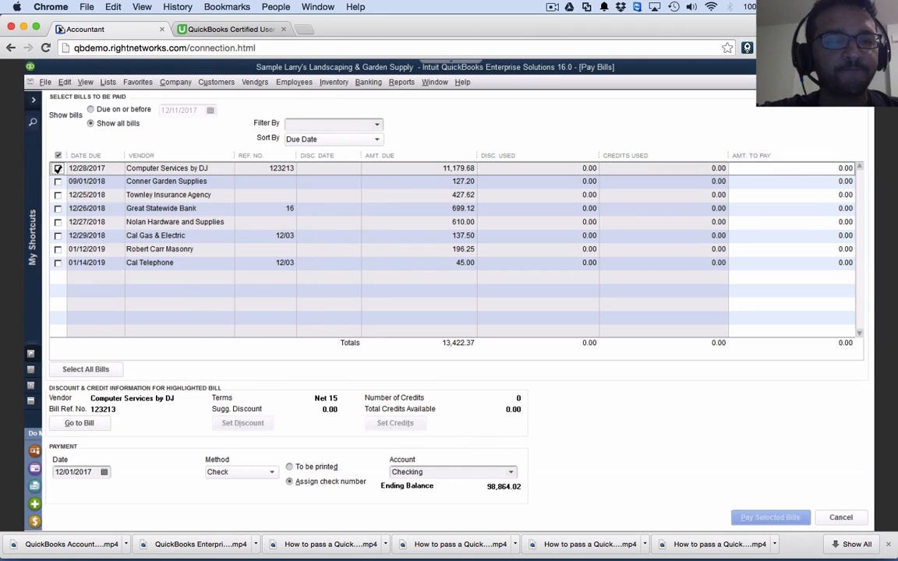
pyautogui.click(57, 167)
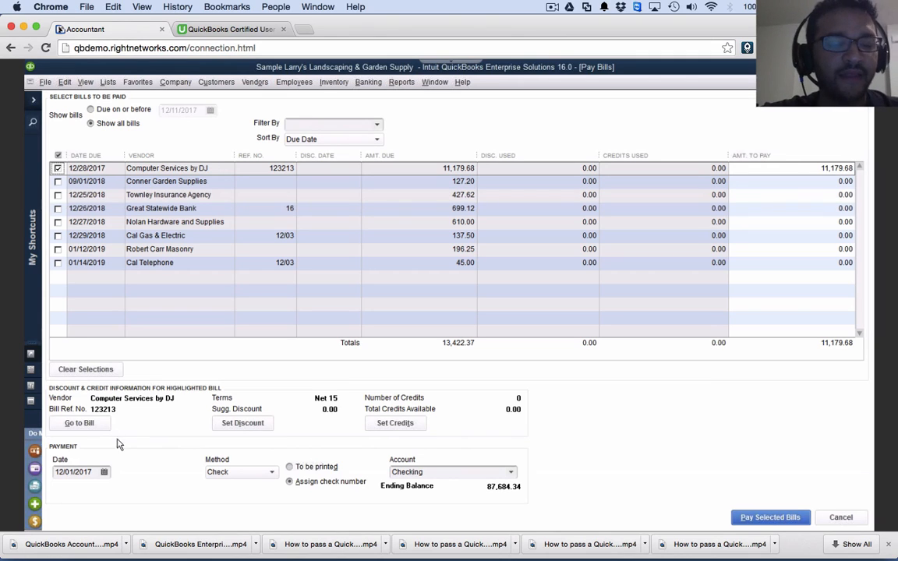
# Pay it by credit card from CalOil Card, dated 12/15/2017
pyautogui.click(74, 471)
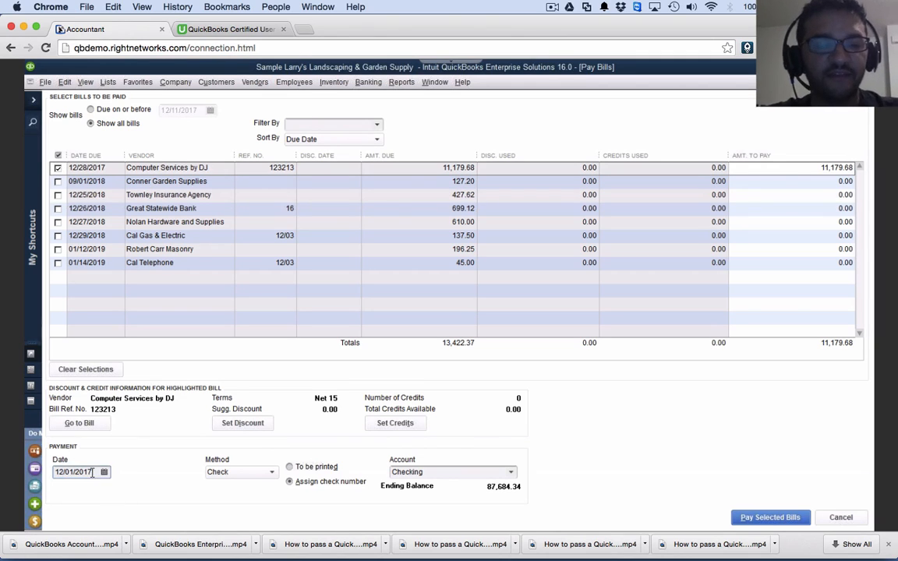
pyautogui.write('12/15/2017')
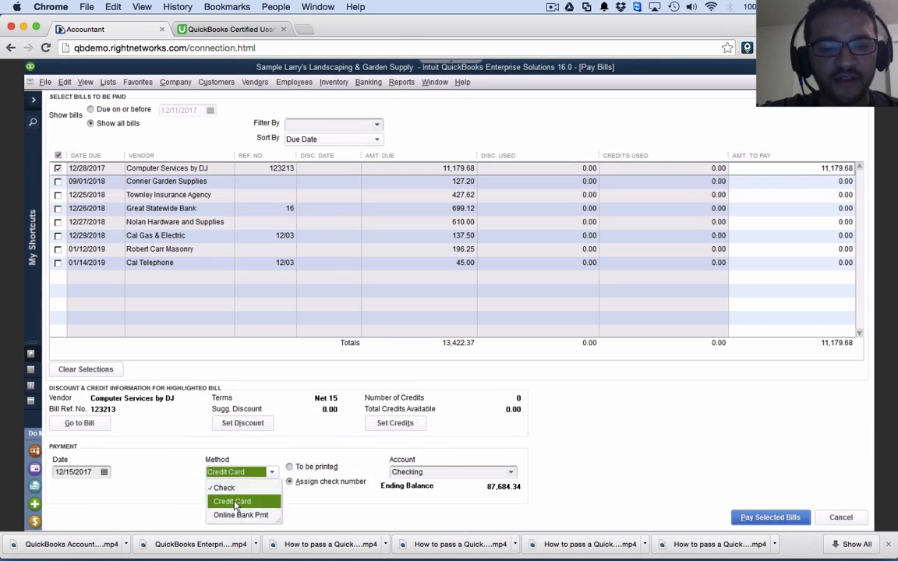
pyautogui.click(231, 501)
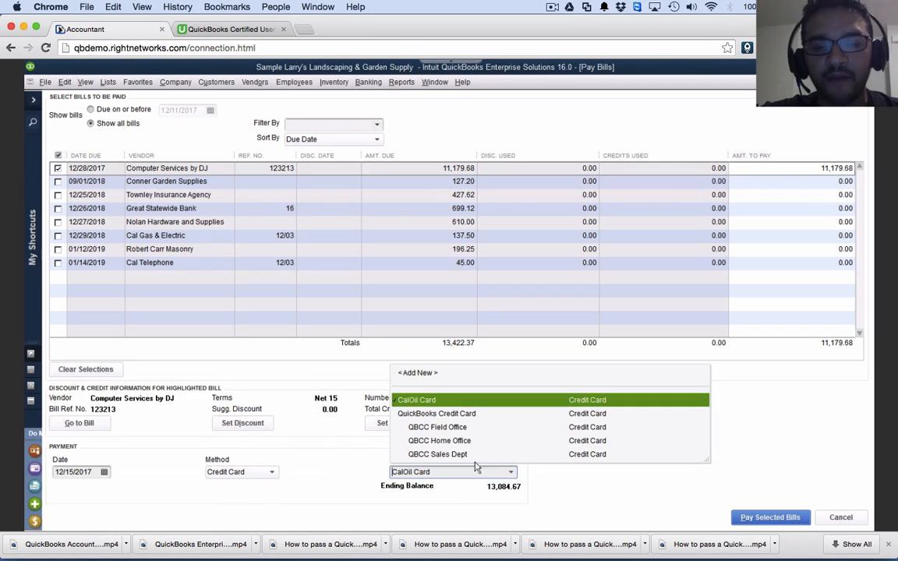
pyautogui.click(416, 399)
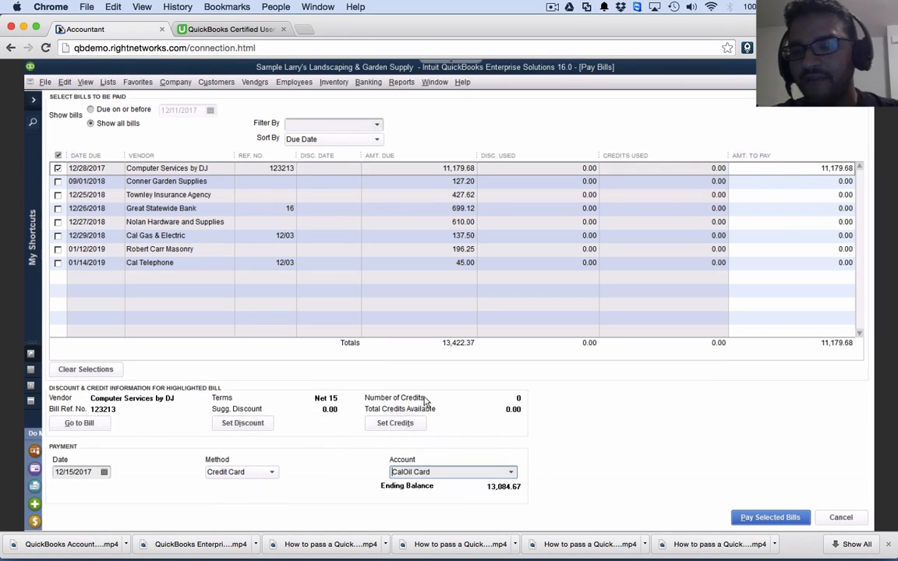
pyautogui.moveTo(477, 430)
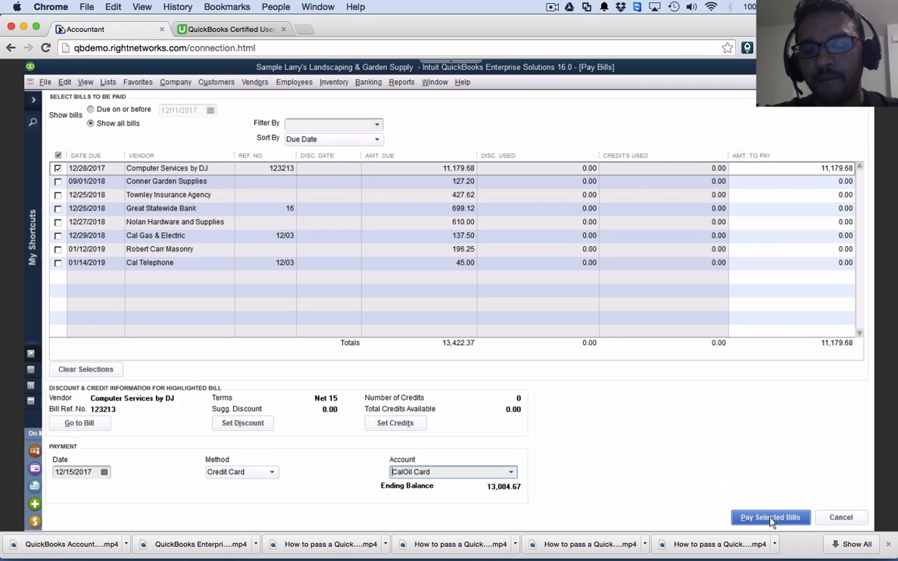
pyautogui.click(769, 517)
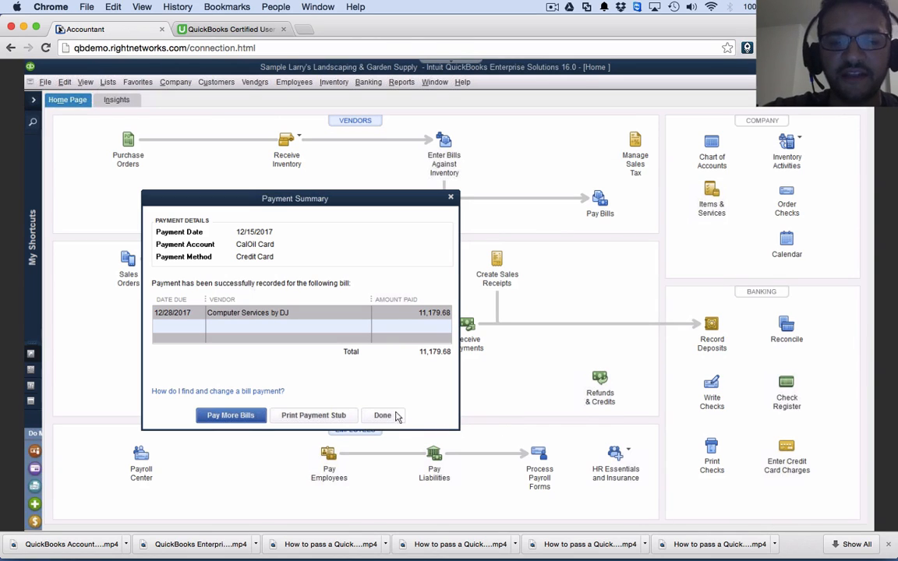
# Close the Payment Summary and open a blank Enter Bills form from Vendors
pyautogui.click(382, 414)
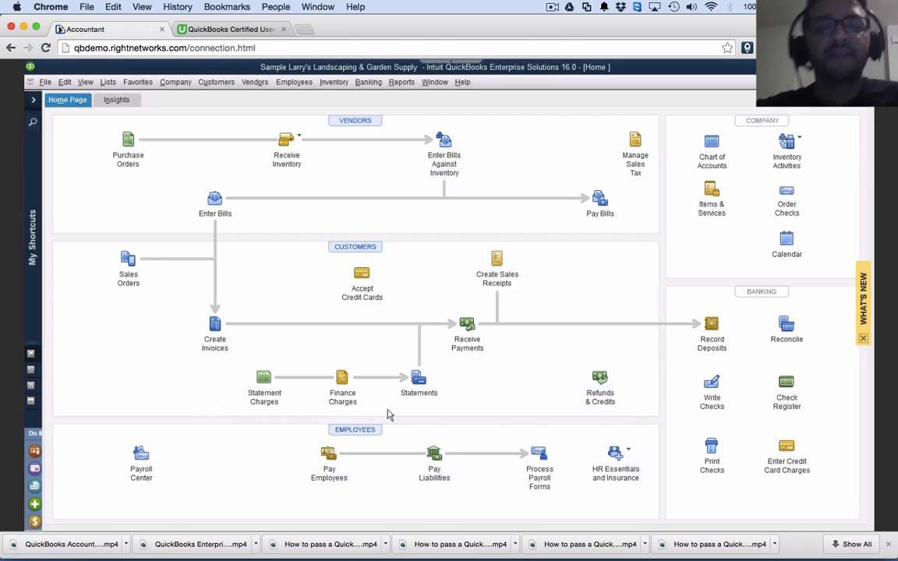
pyautogui.moveTo(550, 159)
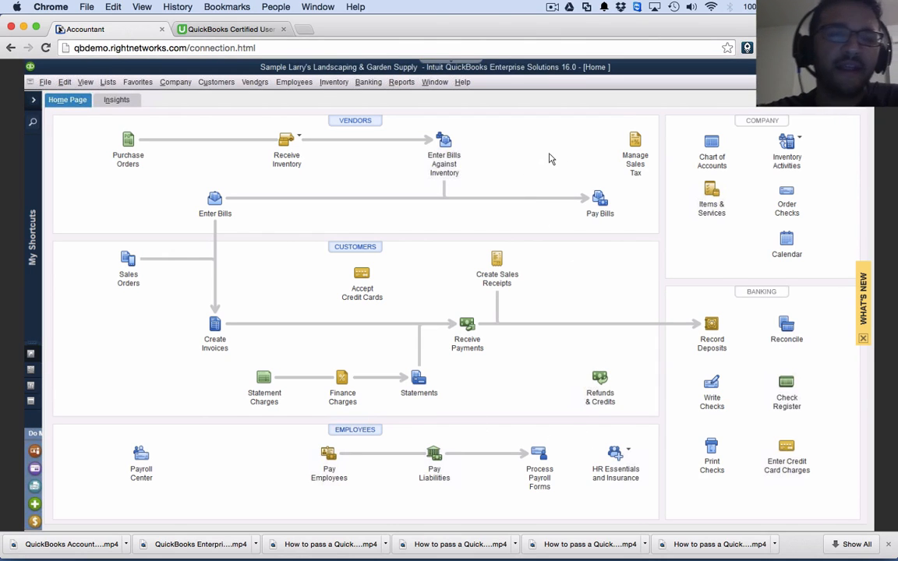
pyautogui.moveTo(397, 125)
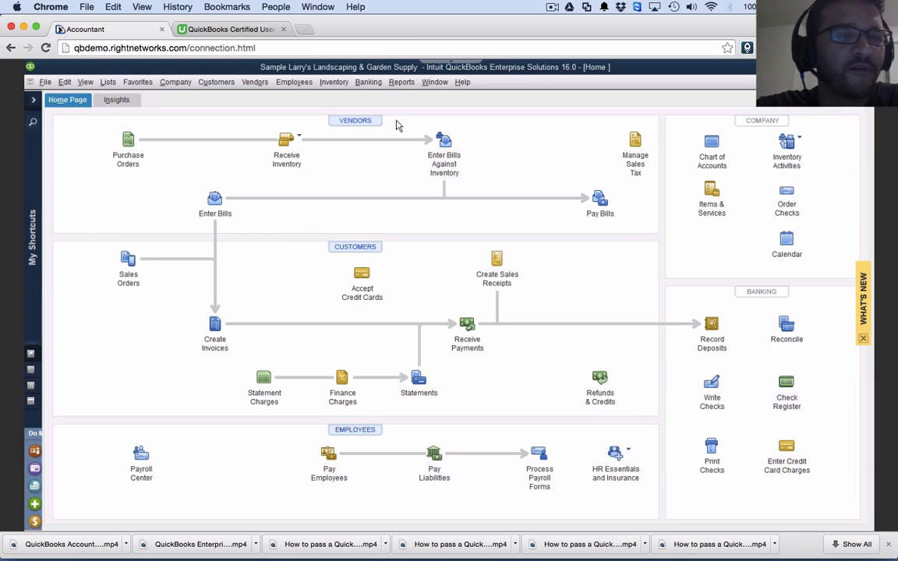
pyautogui.click(254, 82)
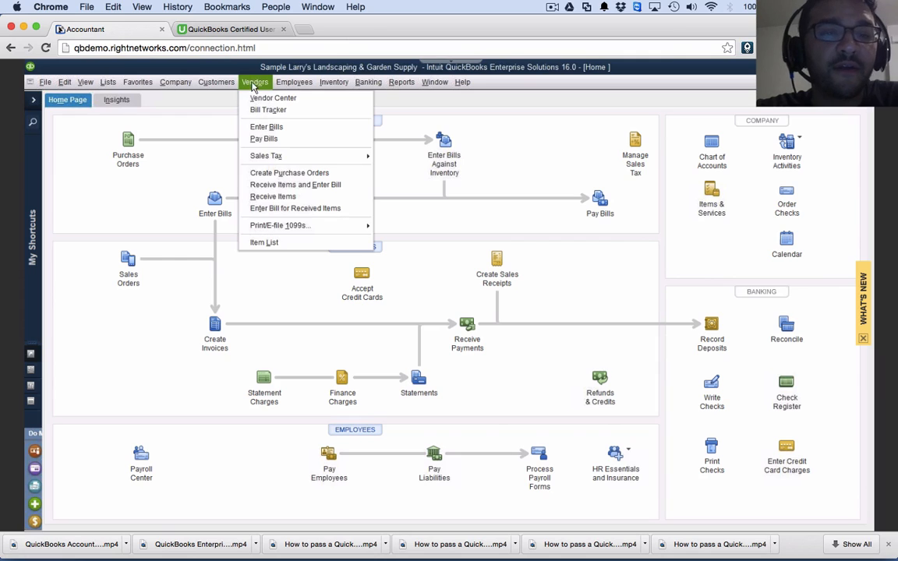
pyautogui.moveTo(280, 131)
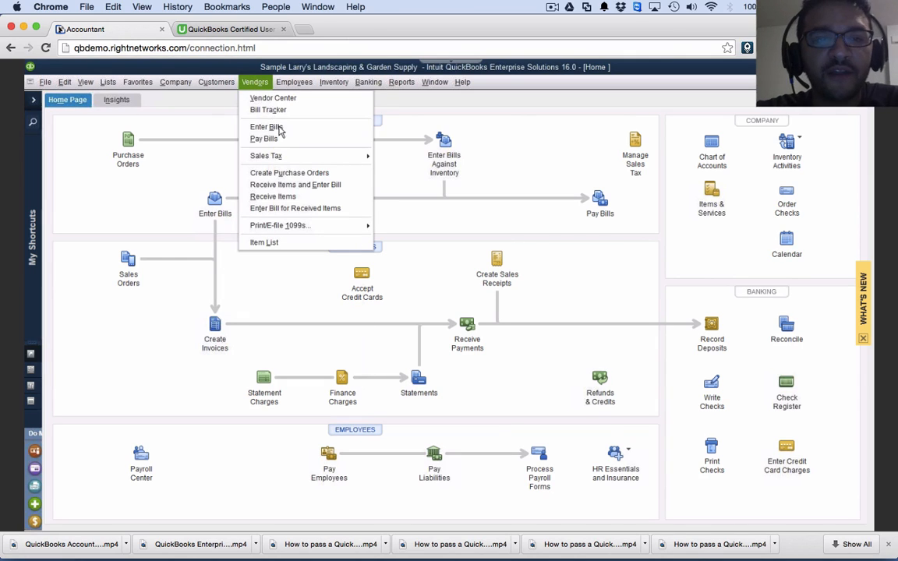
pyautogui.moveTo(273, 197)
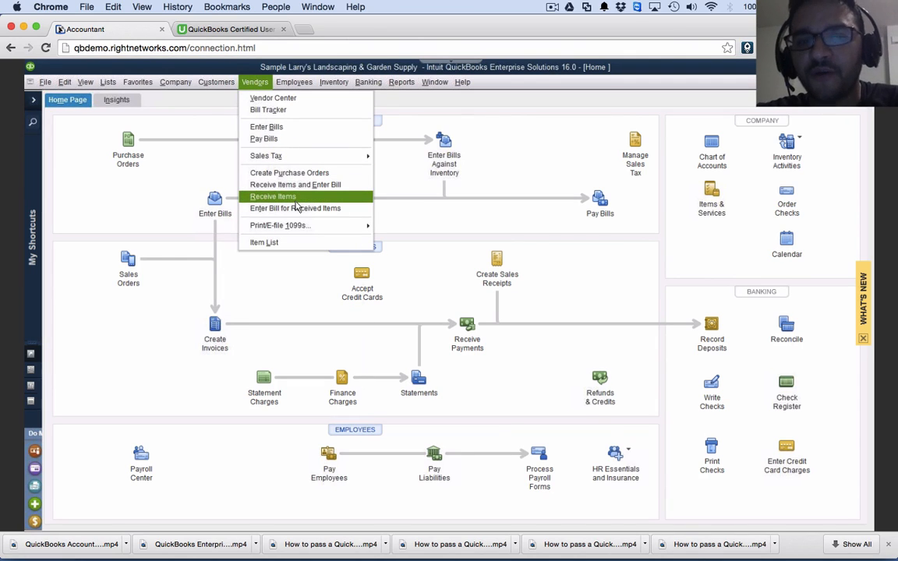
pyautogui.moveTo(266, 126)
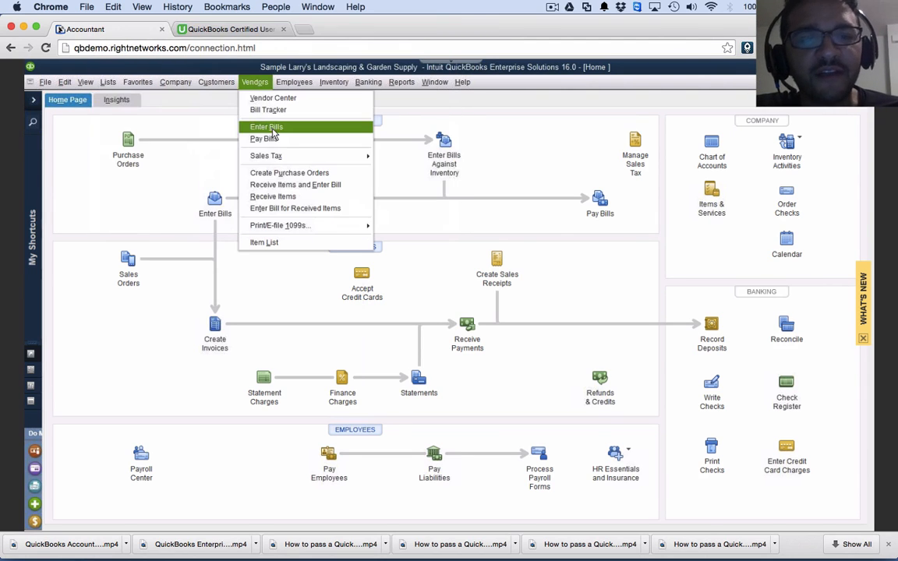
pyautogui.click(266, 126)
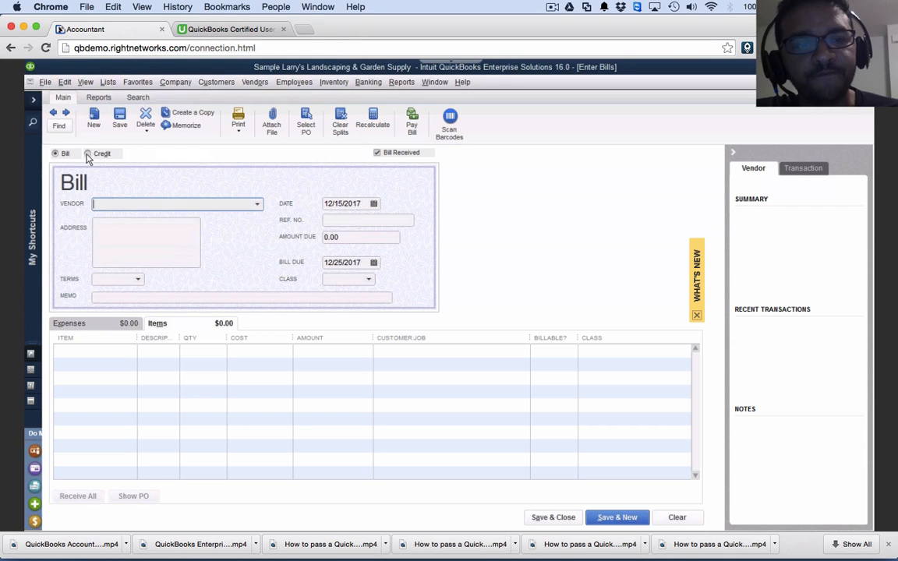
# Switch the bill form to a credit for vendor Computer Services by DJ
pyautogui.click(88, 152)
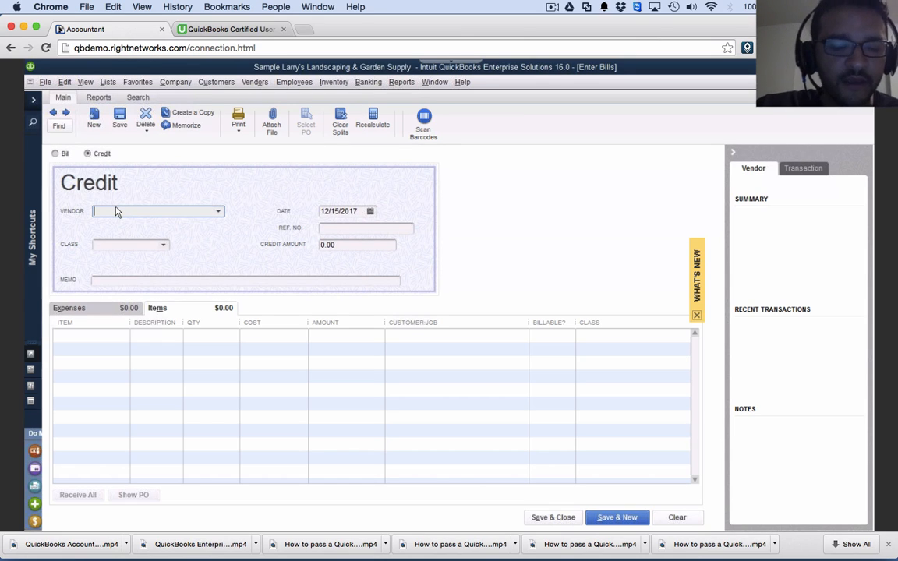
pyautogui.write('d')
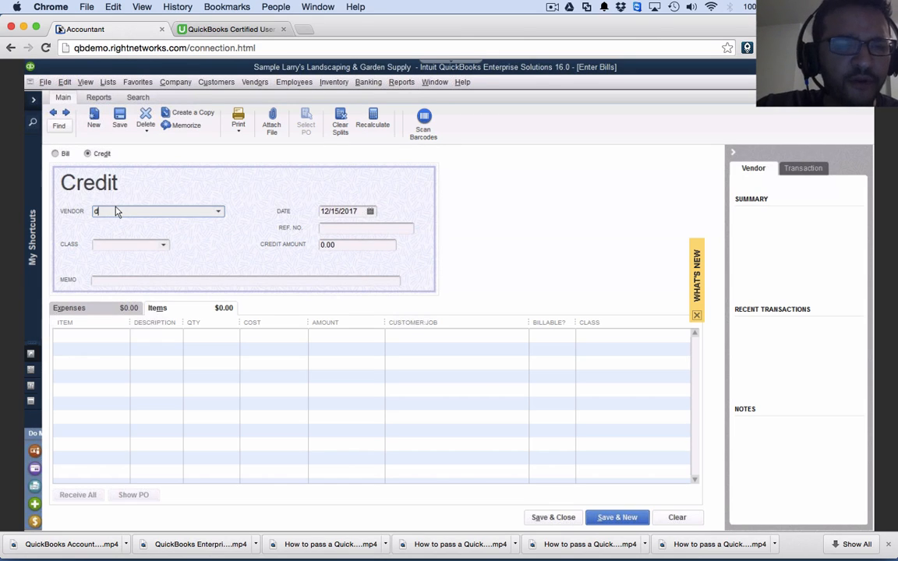
pyautogui.click(156, 211)
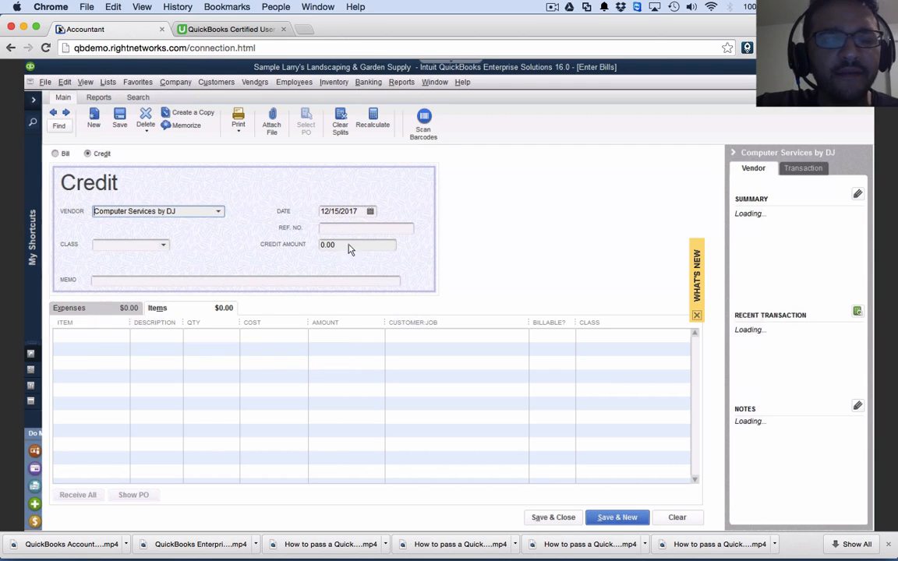
pyautogui.click(370, 211)
pyautogui.write('Sp')
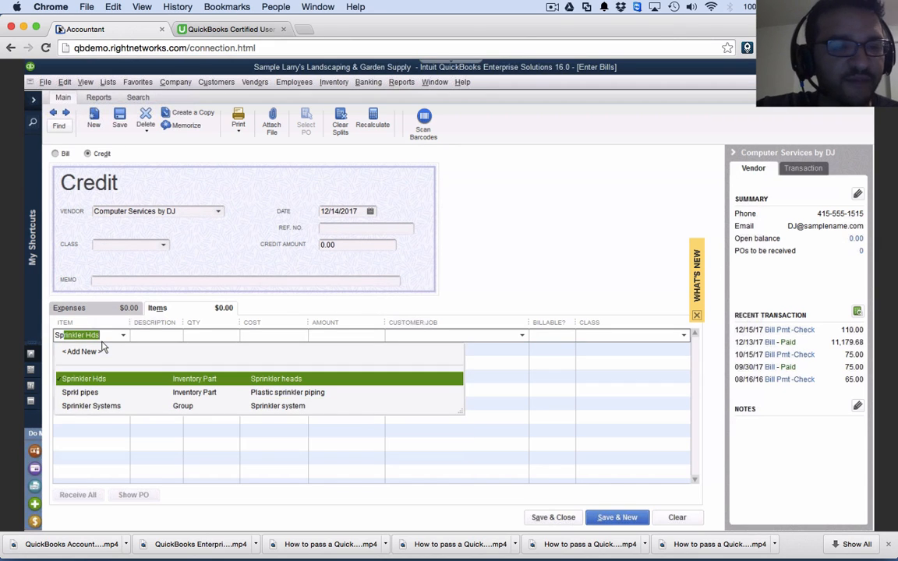
# Credit 17 Sprinkler Hds at 18.00 (306.00) without changing stored cost, and save
pyautogui.click(83, 378)
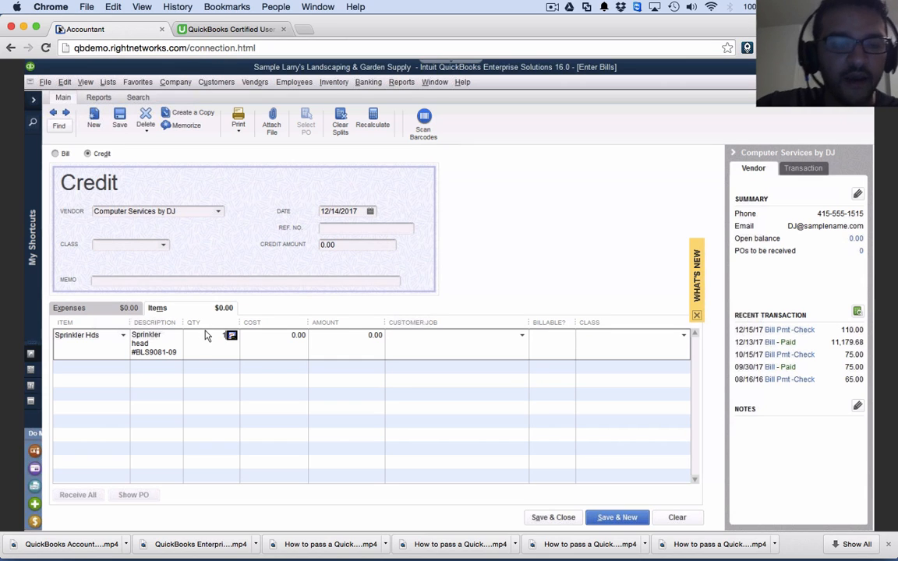
pyautogui.write('17')
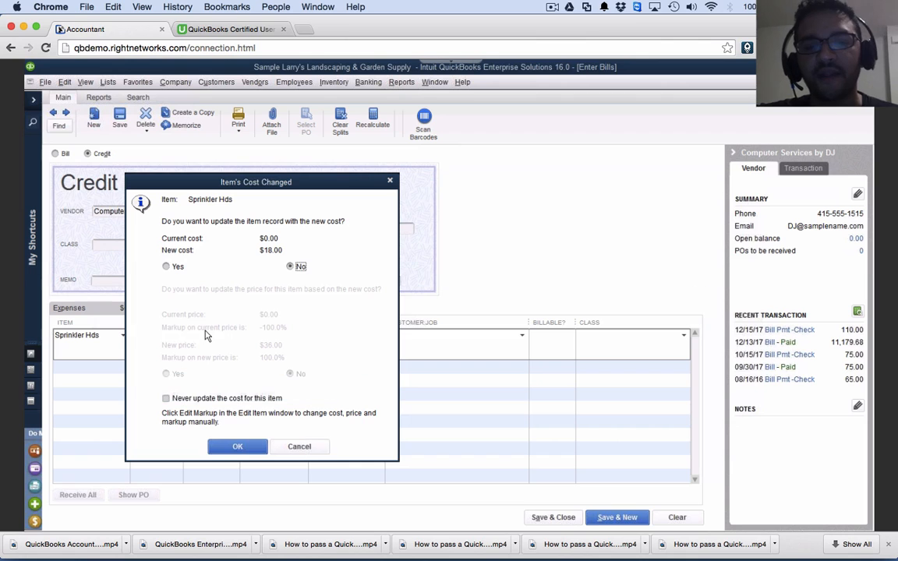
pyautogui.click(237, 445)
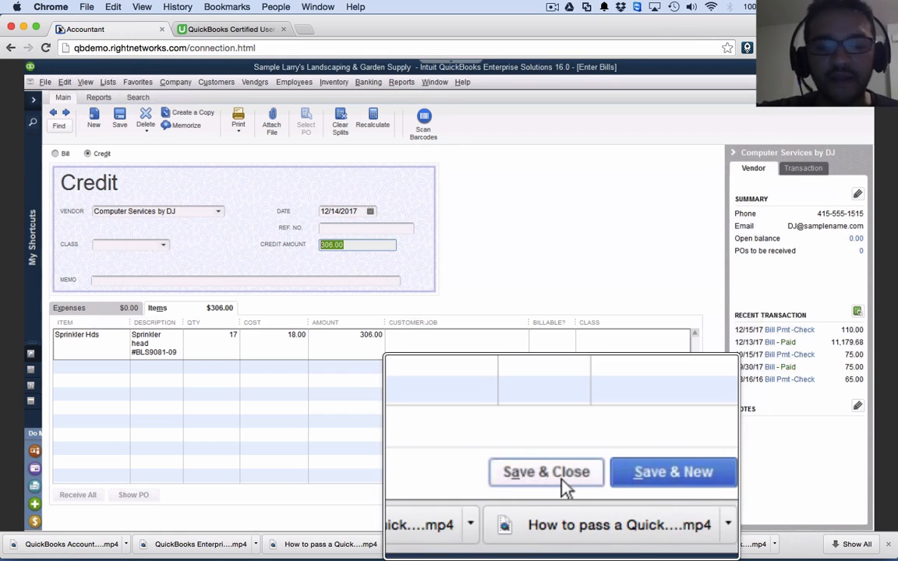
pyautogui.click(546, 471)
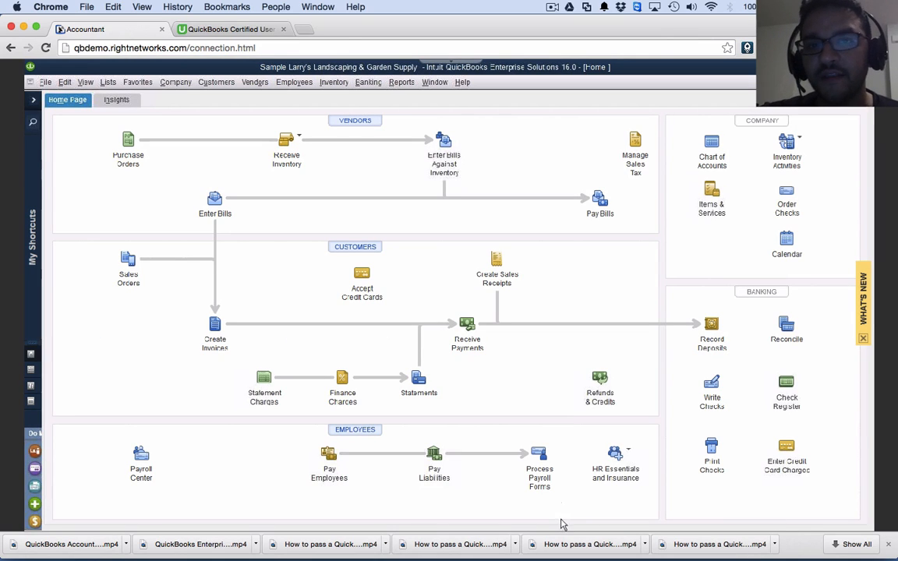